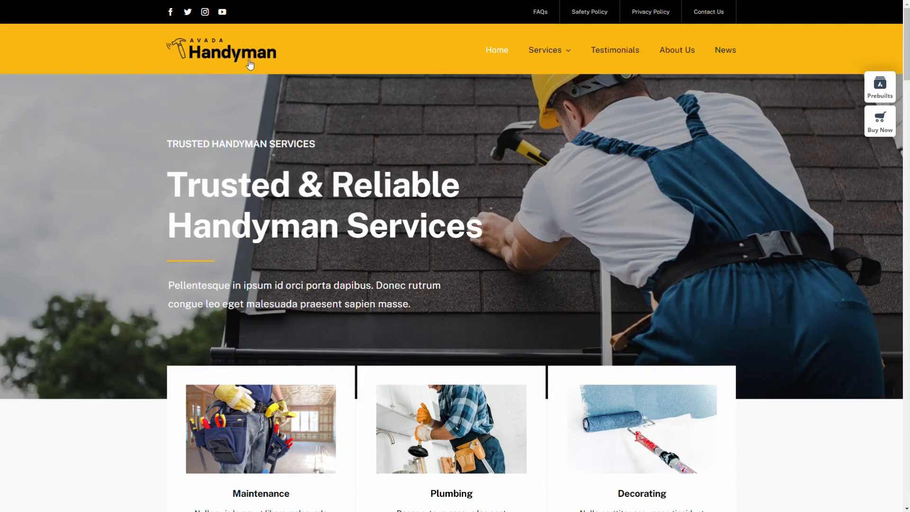
mouse_move(523, 74)
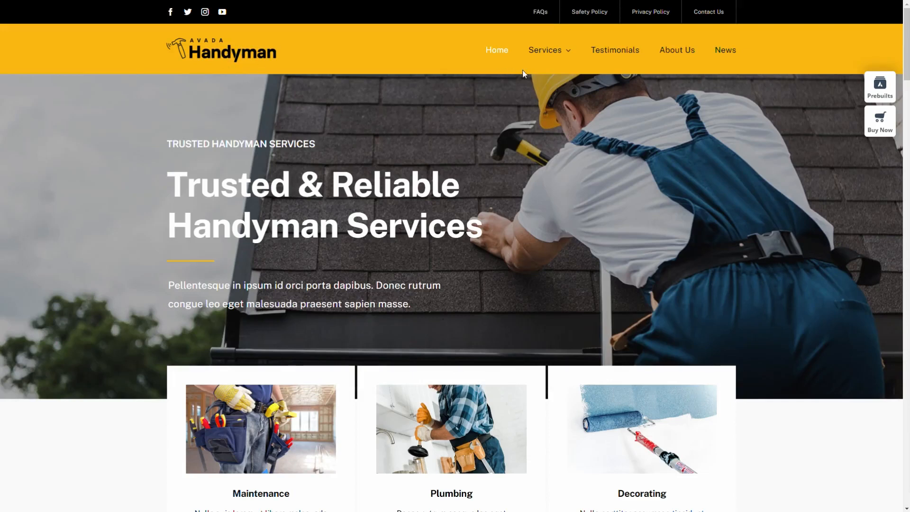
mouse_move(328, 69)
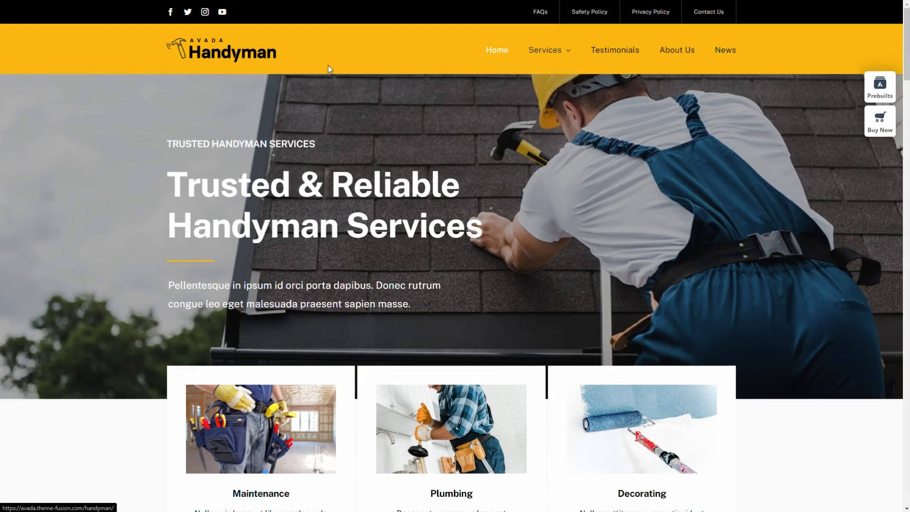
mouse_move(463, 144)
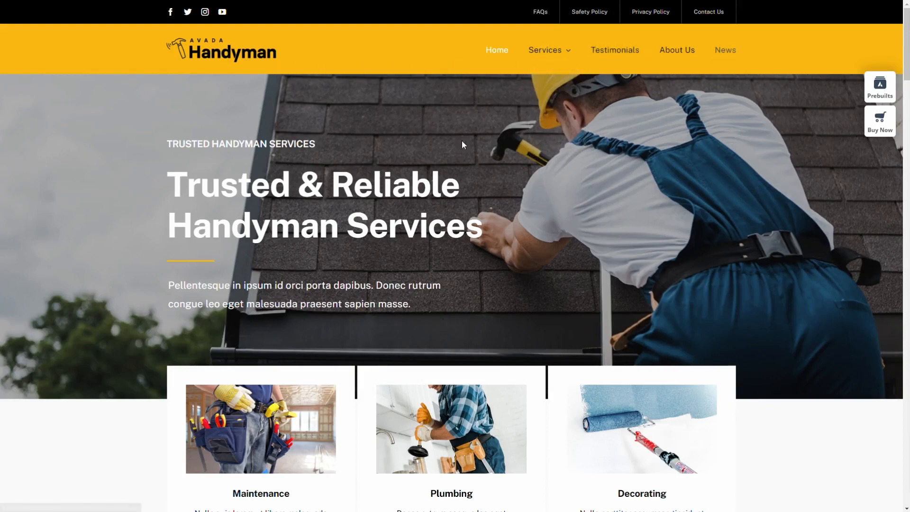
Step: Scroll through the current page to review its content before switching to Hostinger
scroll(down, 3)
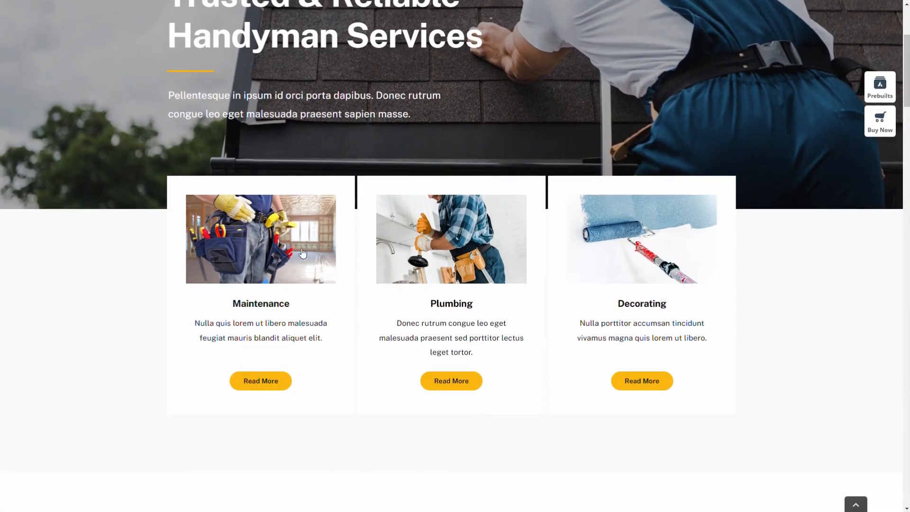
mouse_move(663, 295)
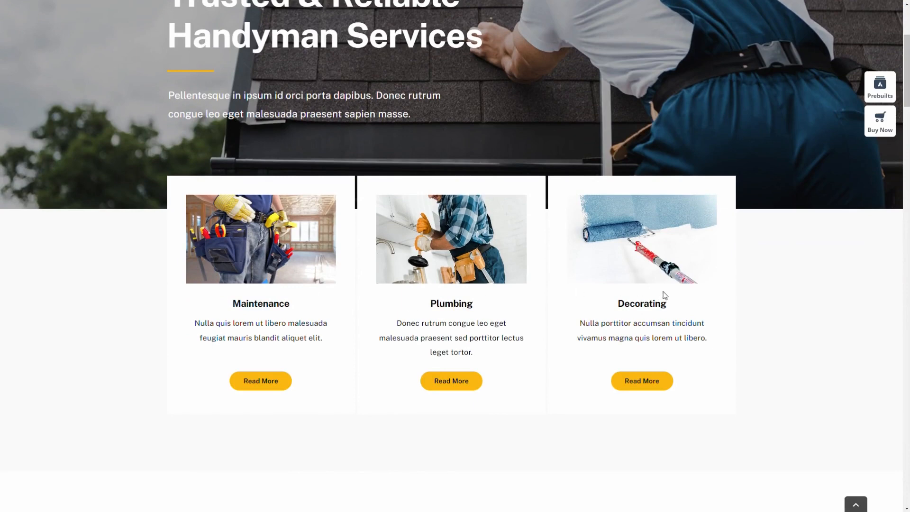
scroll(down, 3)
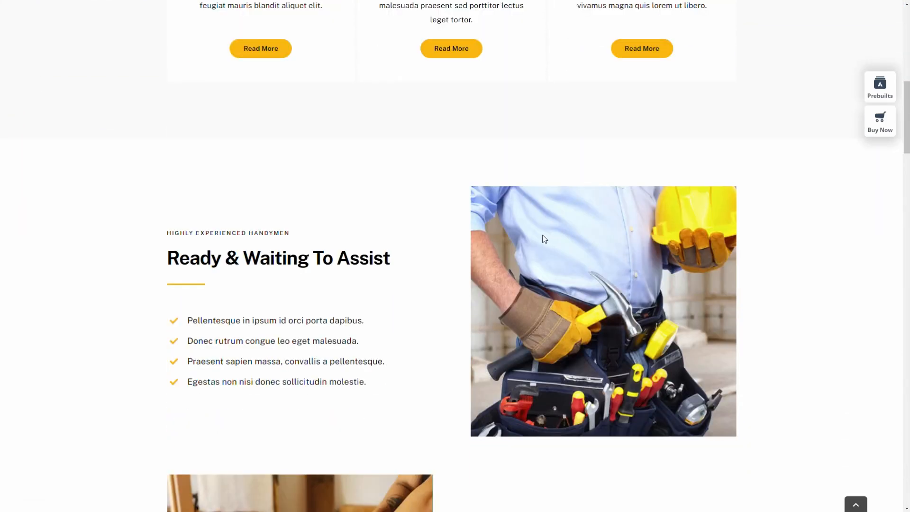
scroll(up, 3)
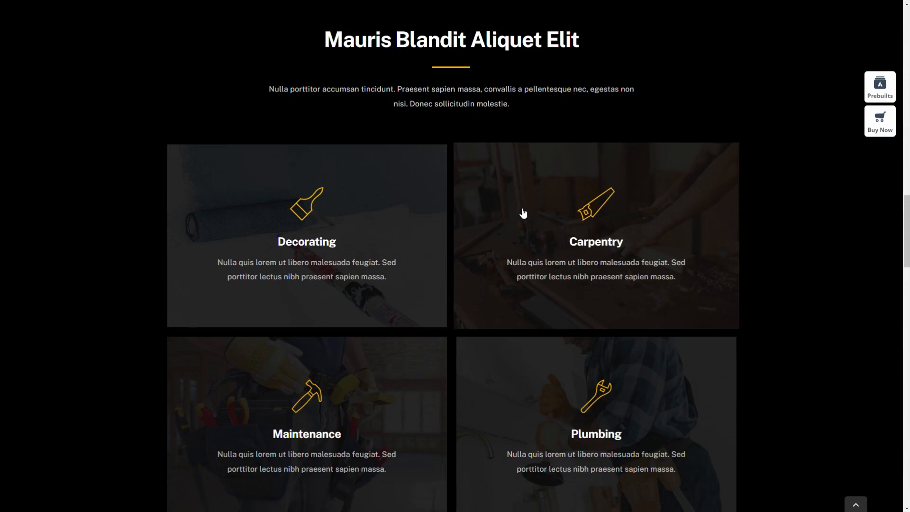
scroll(down, 3)
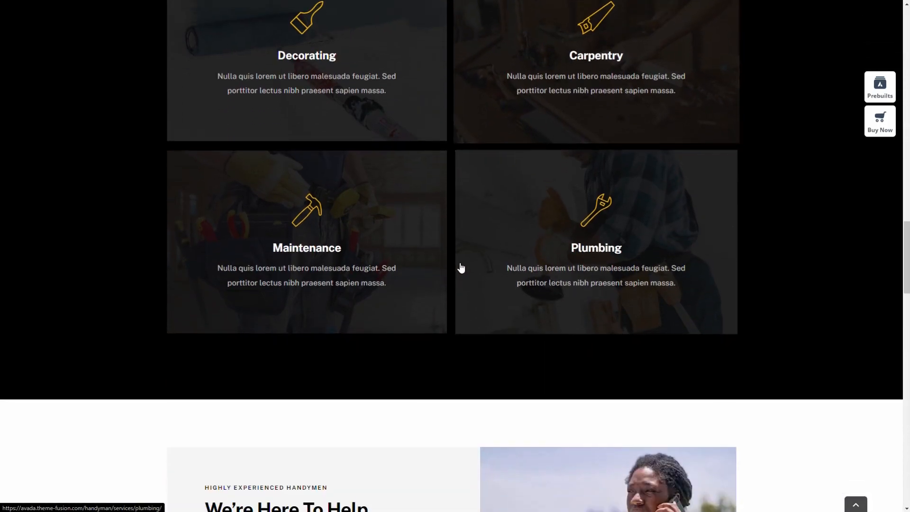
scroll(down, 3)
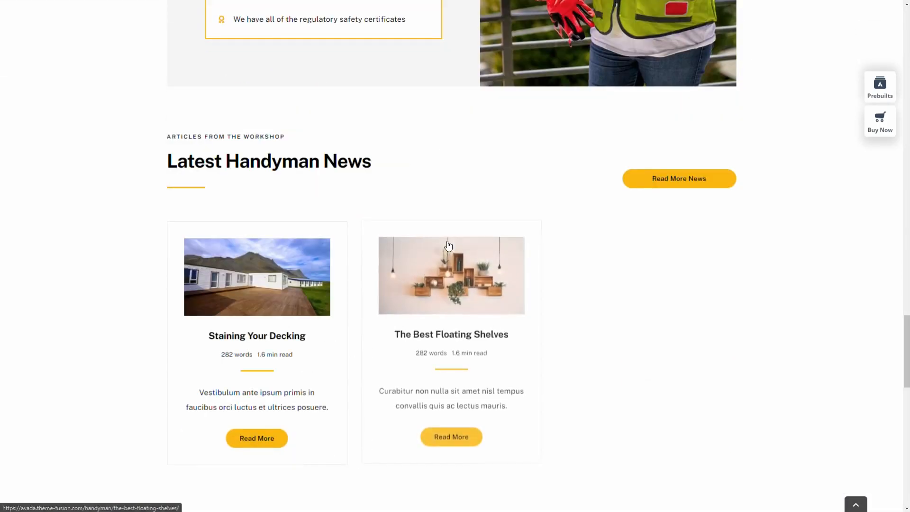
scroll(down, 3)
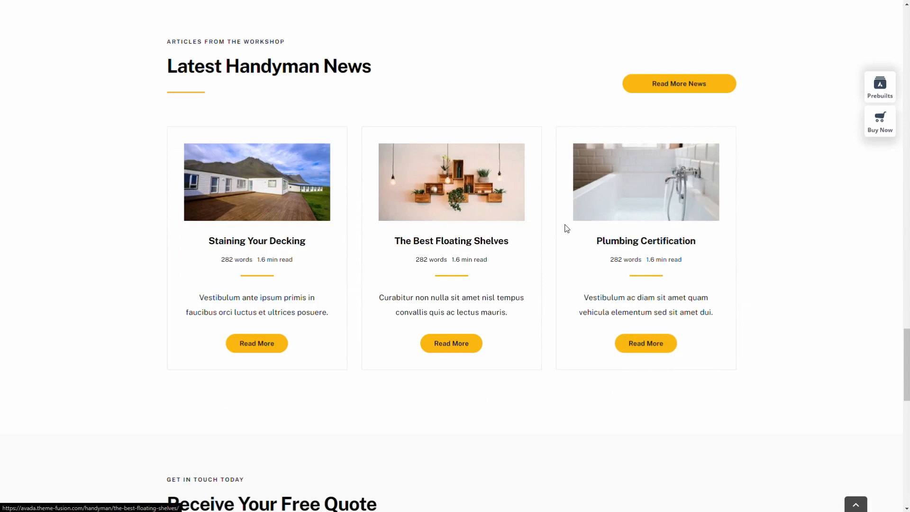
scroll(down, 3)
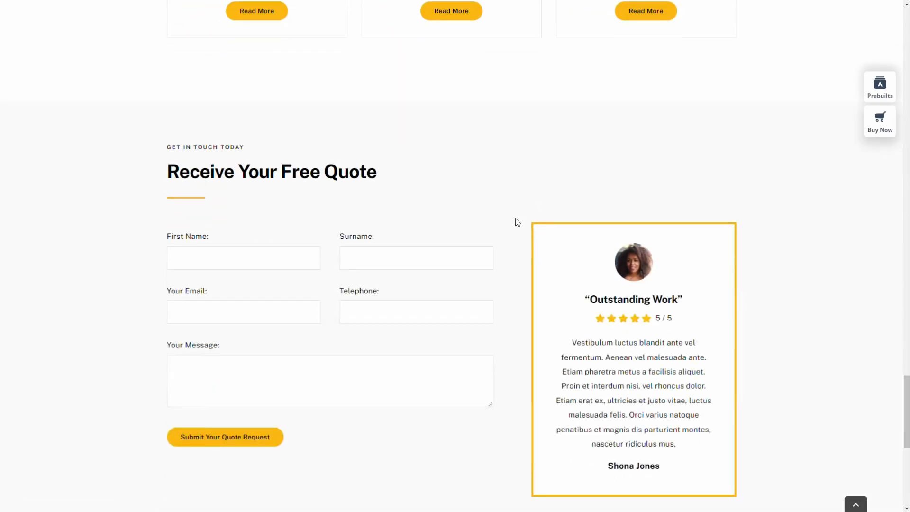
scroll(down, 3)
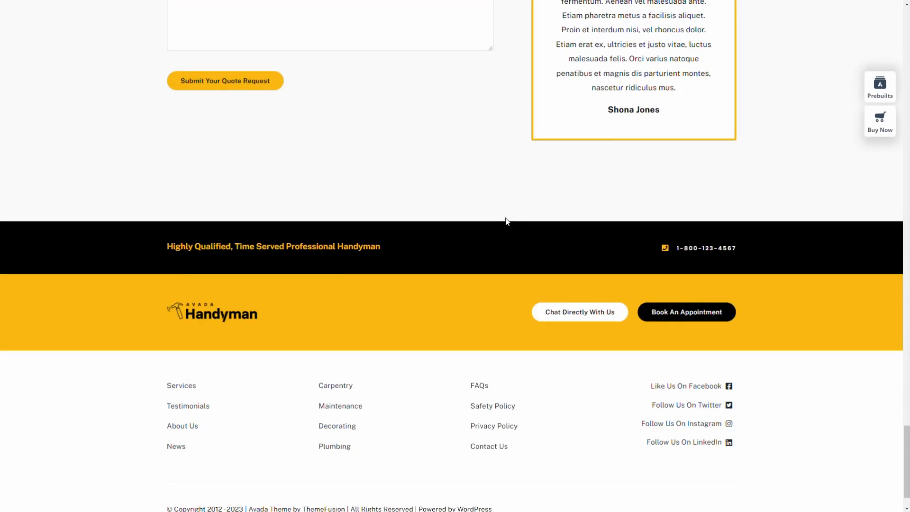
scroll(up, 3)
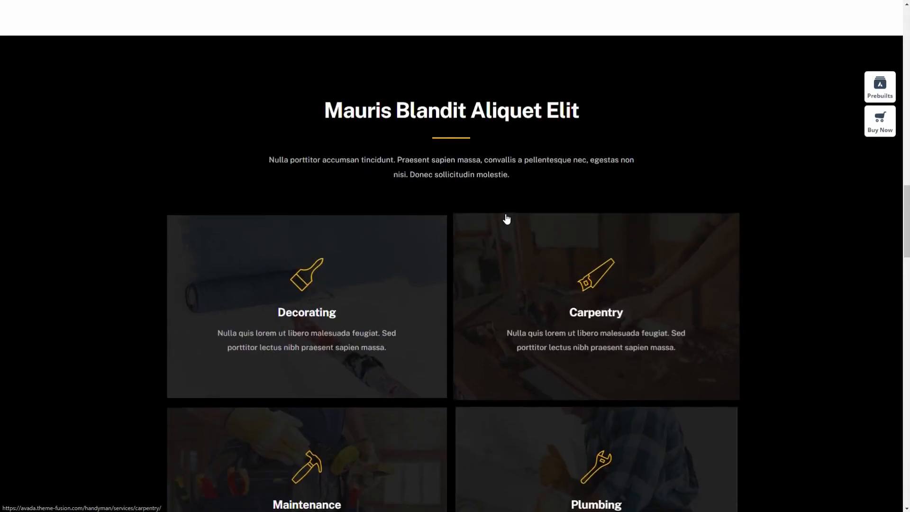
scroll(up, 3)
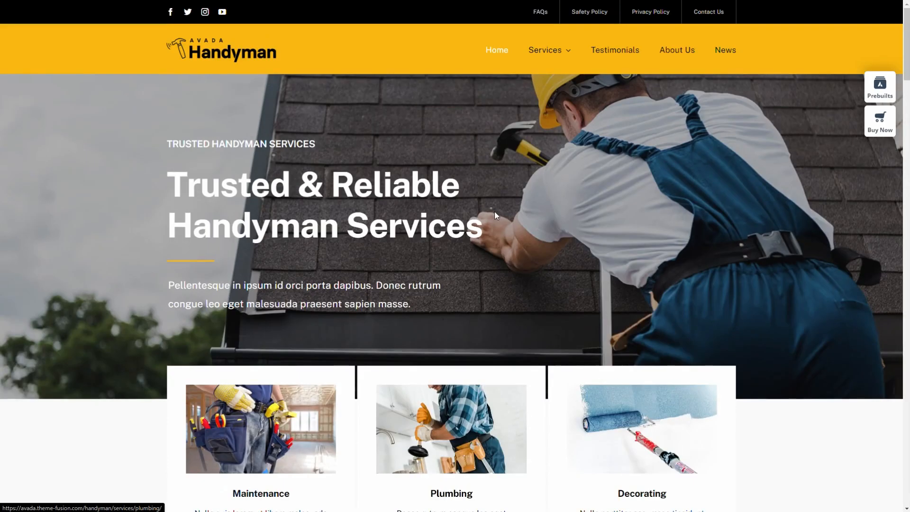
mouse_move(568, 150)
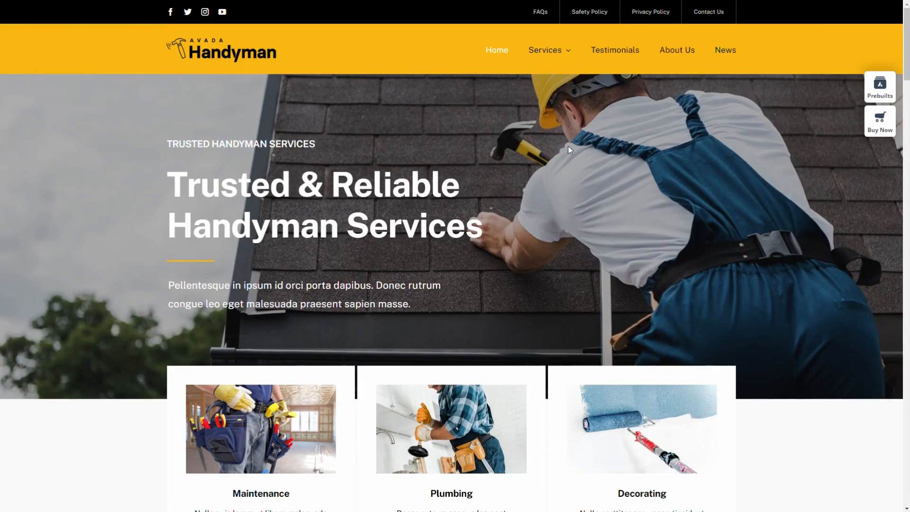
Step: Review Hostinger's Single, Premium and Business plan prices and the feature comparison, noting monthly visits
click(58, 8)
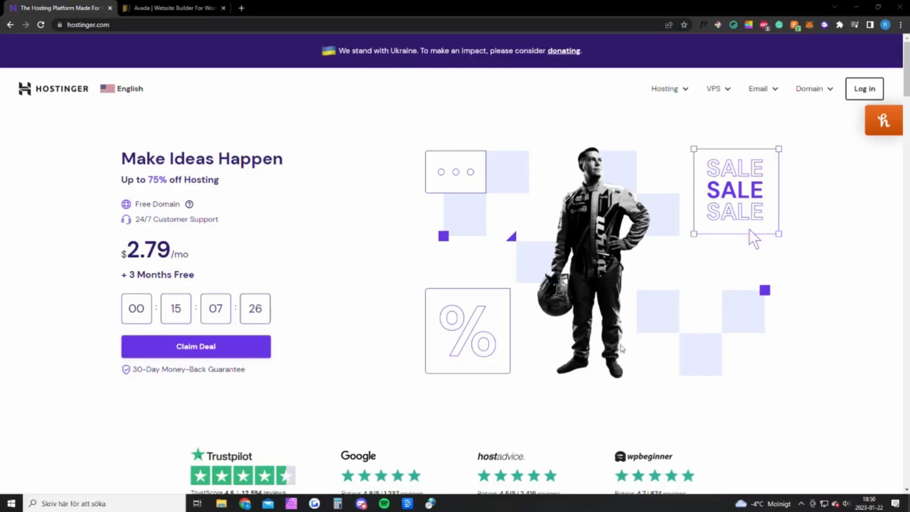
mouse_move(412, 276)
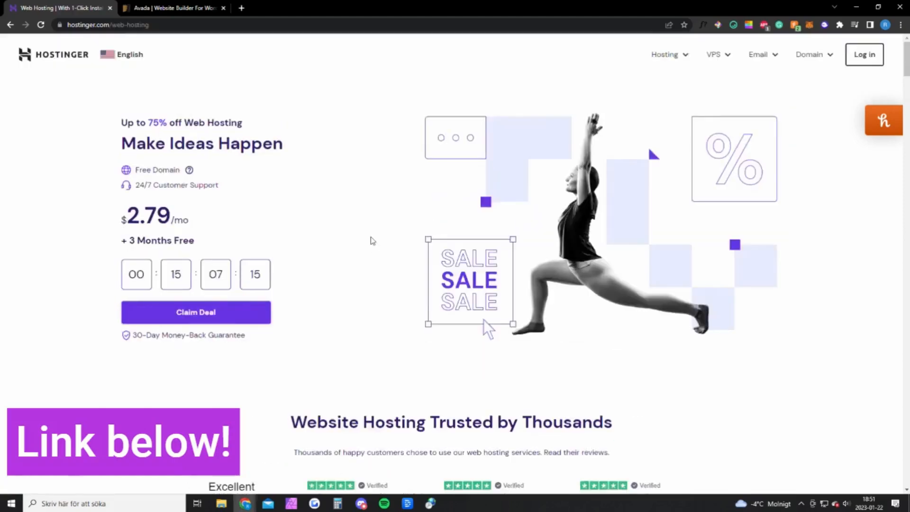
scroll(down, 3)
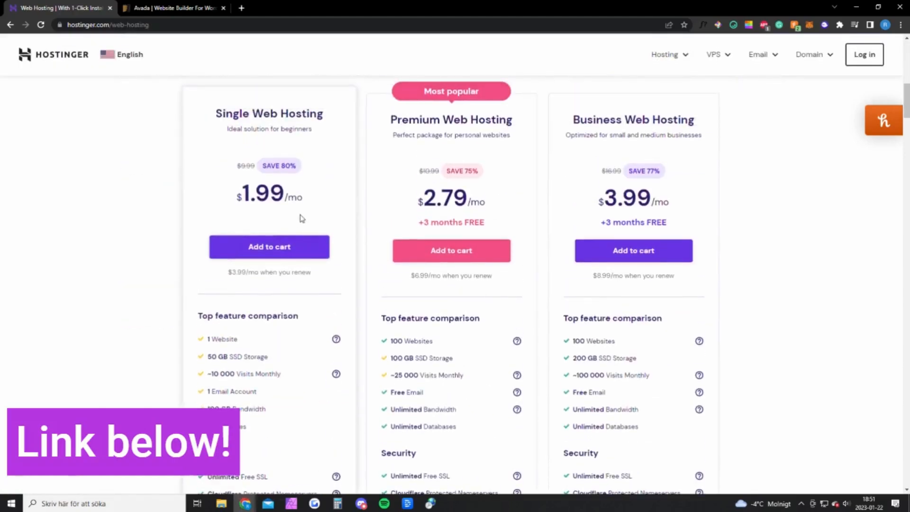
mouse_move(286, 218)
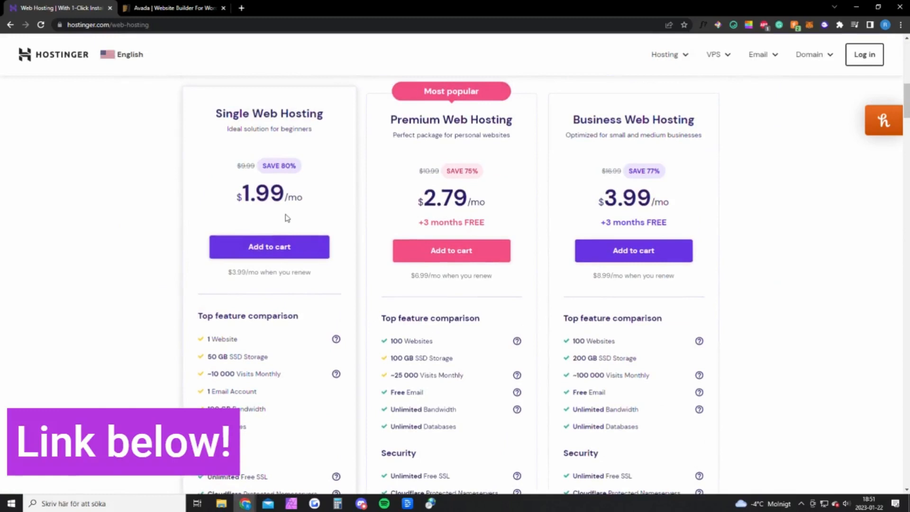
mouse_move(248, 341)
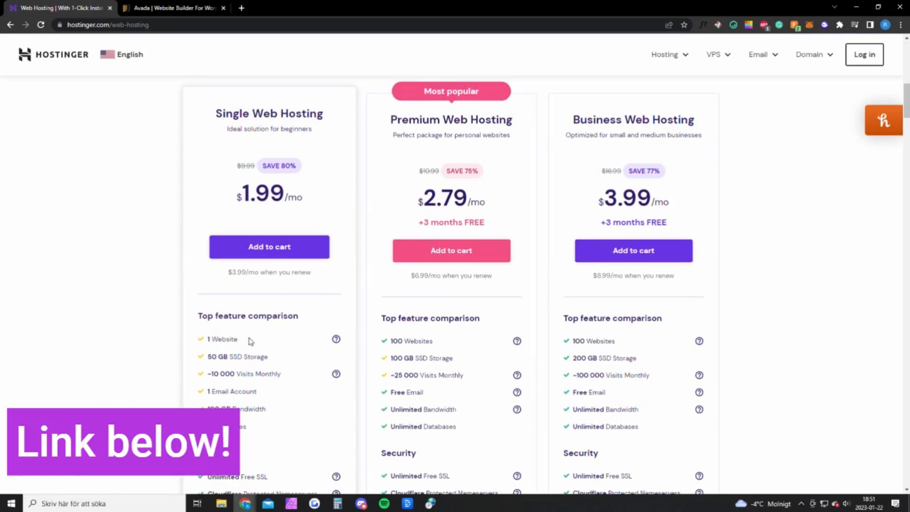
double_click(249, 374)
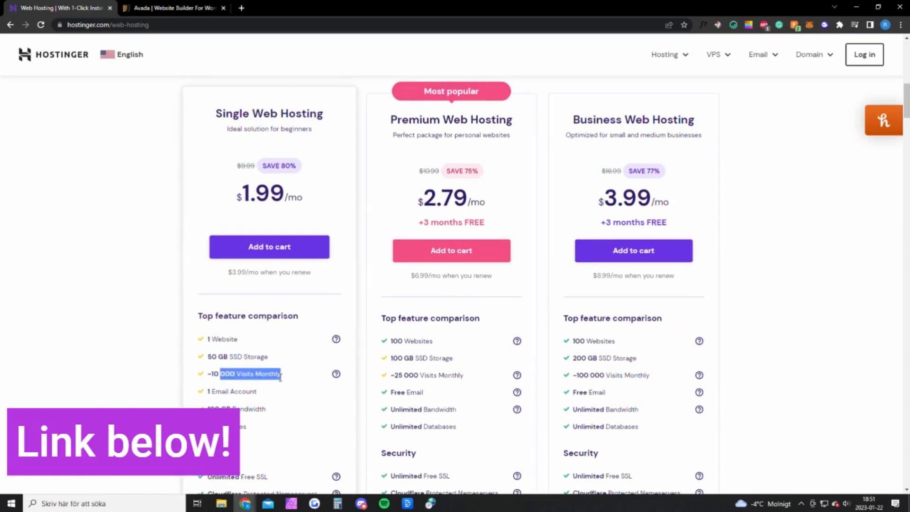
scroll(down, 3)
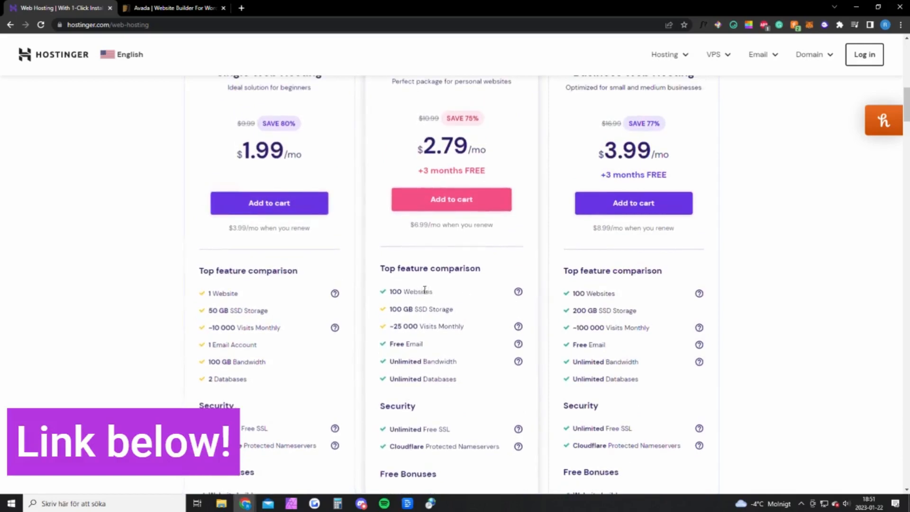
scroll(down, 3)
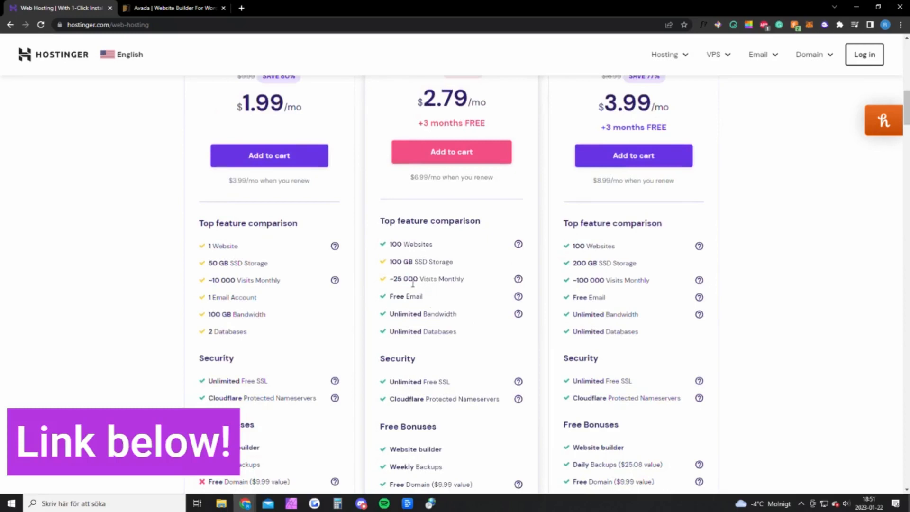
scroll(down, 3)
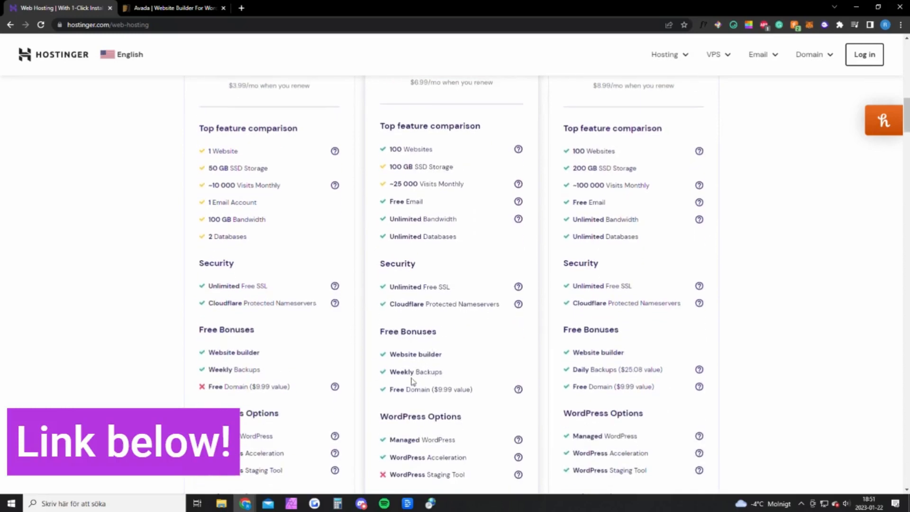
mouse_move(396, 397)
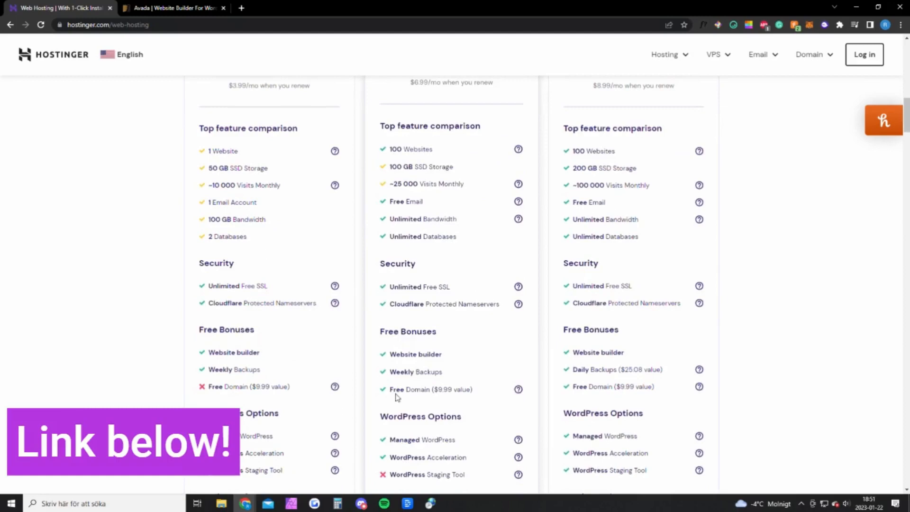
scroll(up, 3)
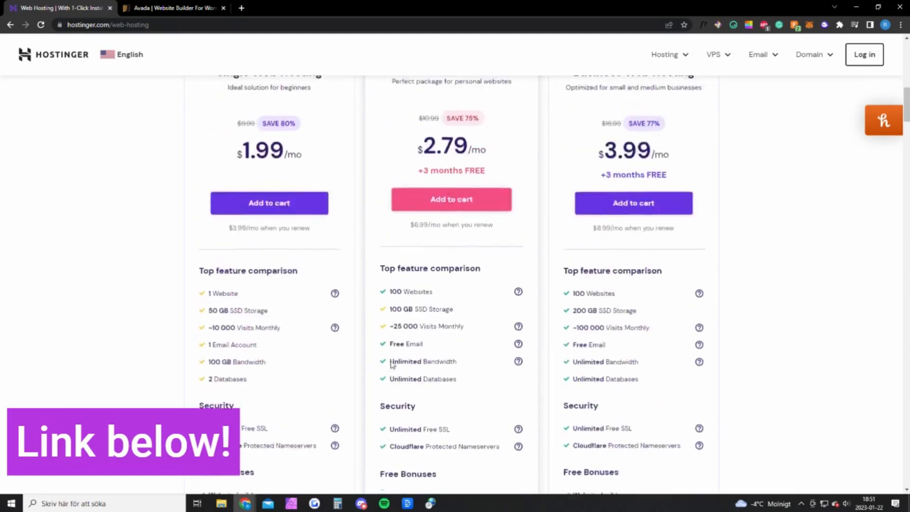
Step: Show the Avada theme's Regular License price of $69 on ThemeForest
click(175, 8)
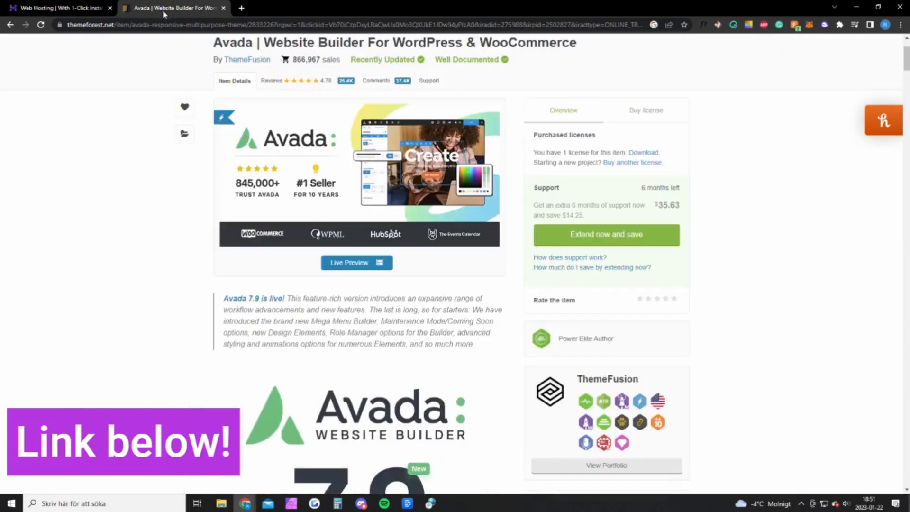
mouse_move(195, 147)
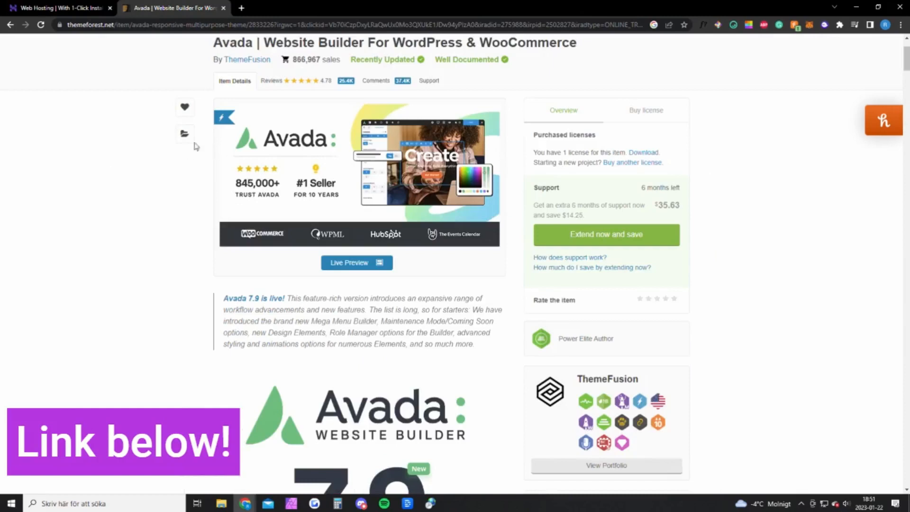
click(646, 110)
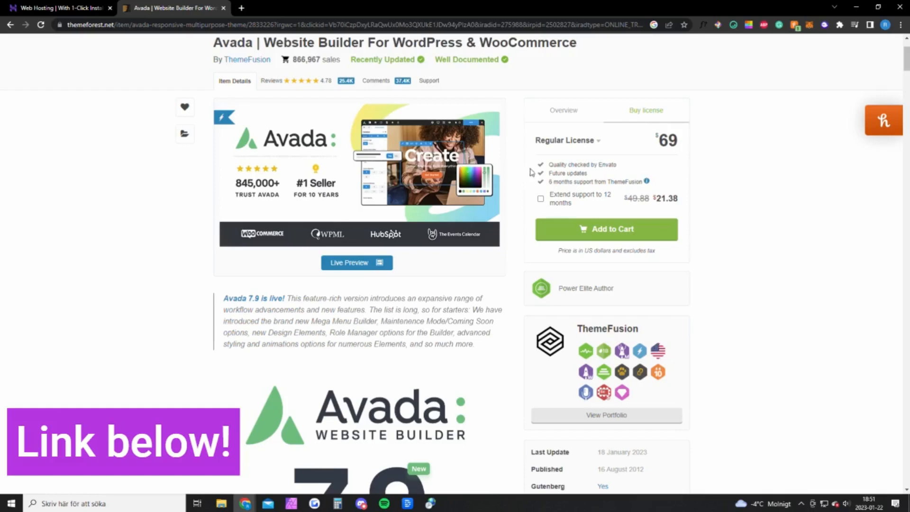
mouse_move(524, 160)
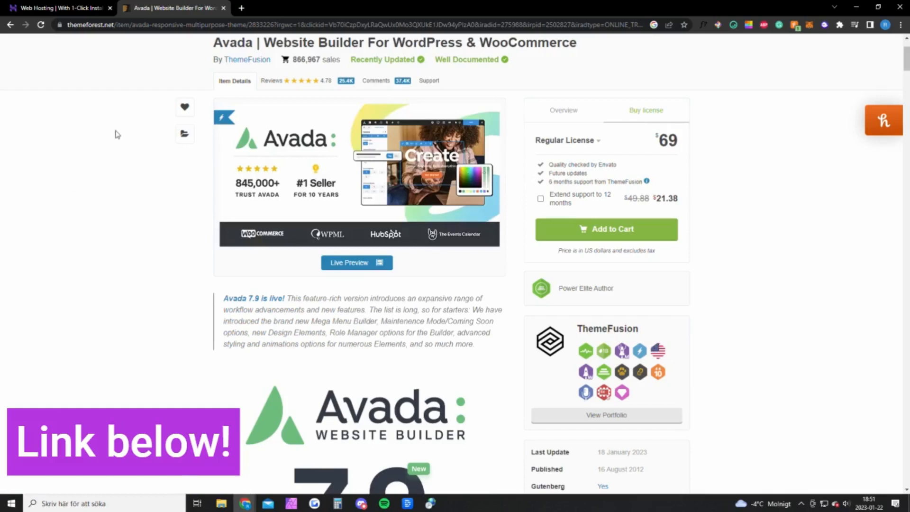
Step: In hPanel, add a website to the Single Web Hosting plan as a brand-new site
click(58, 9)
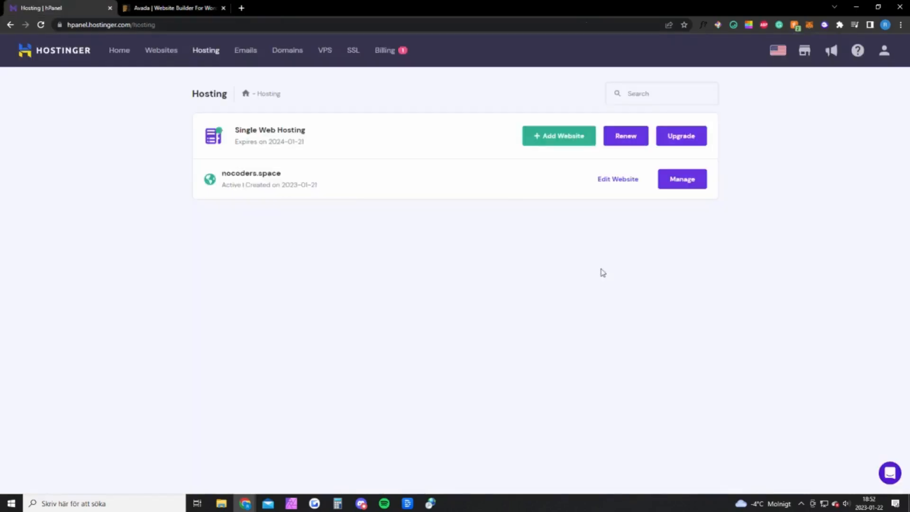
mouse_move(382, 164)
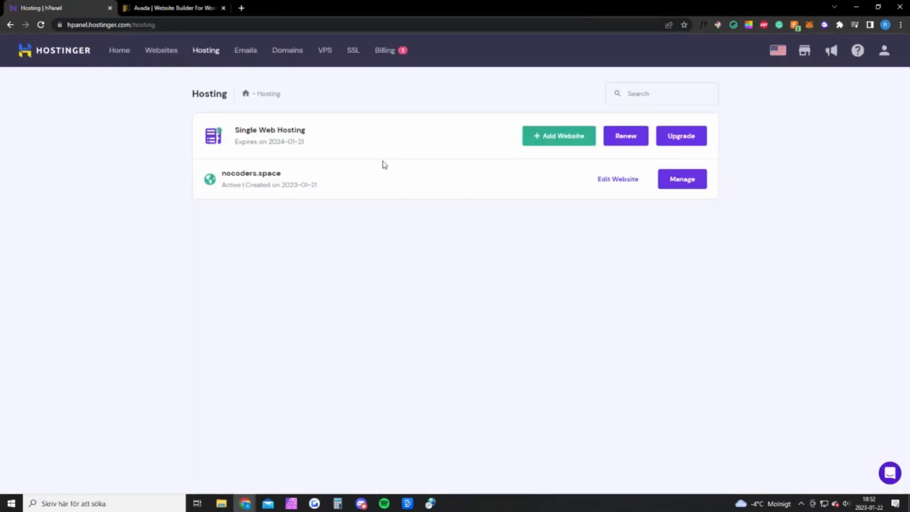
mouse_move(205, 51)
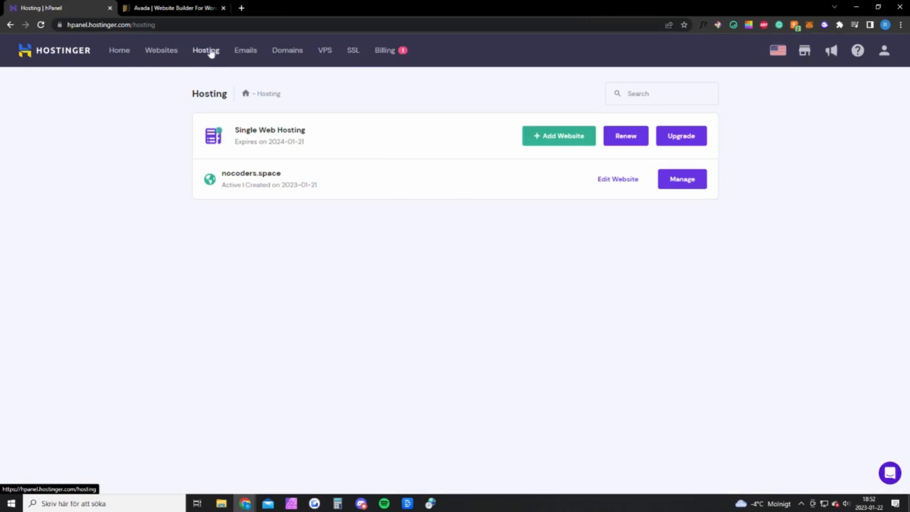
mouse_move(229, 55)
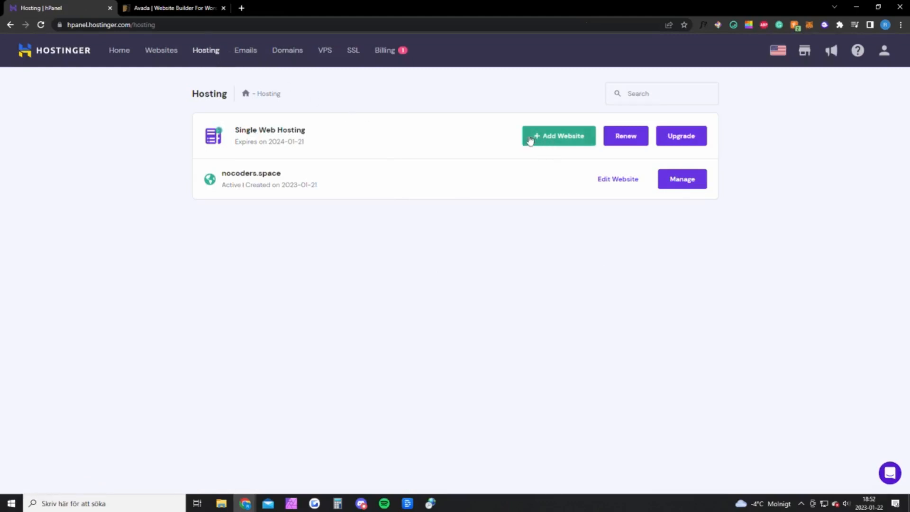
click(557, 136)
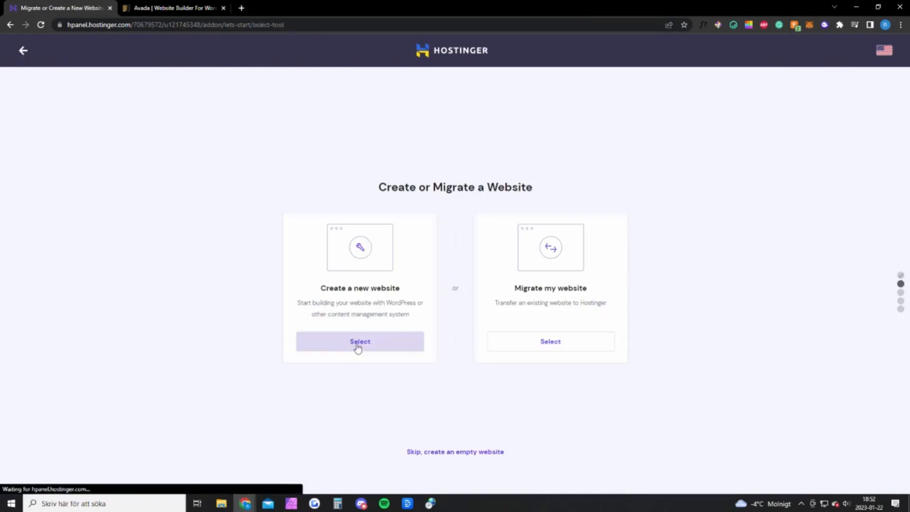
click(359, 342)
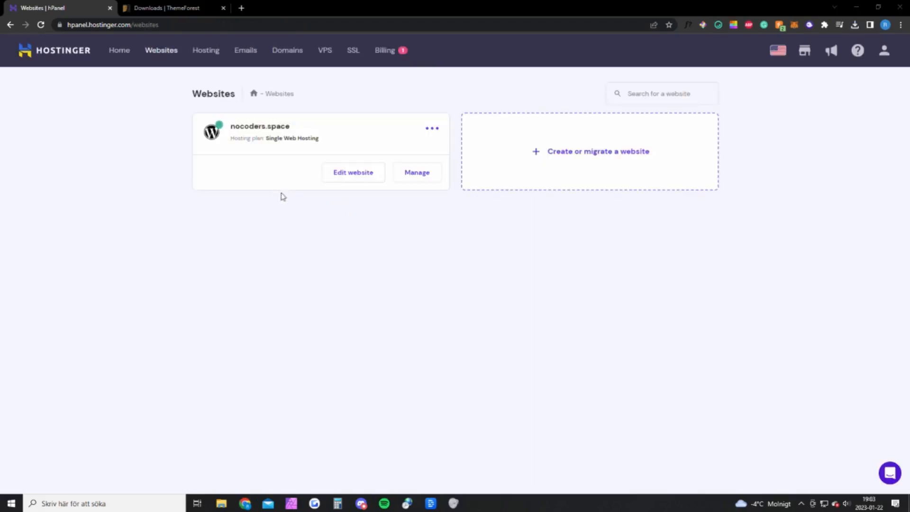
mouse_move(146, 63)
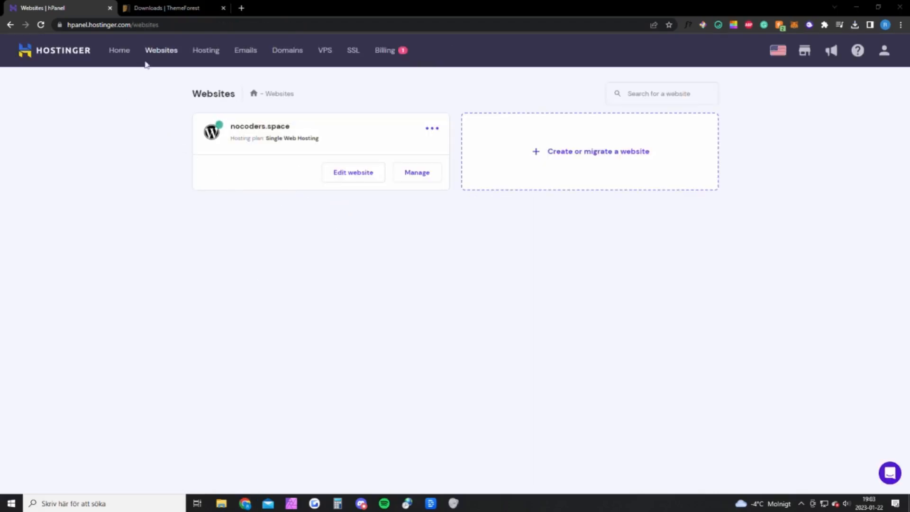
mouse_move(162, 50)
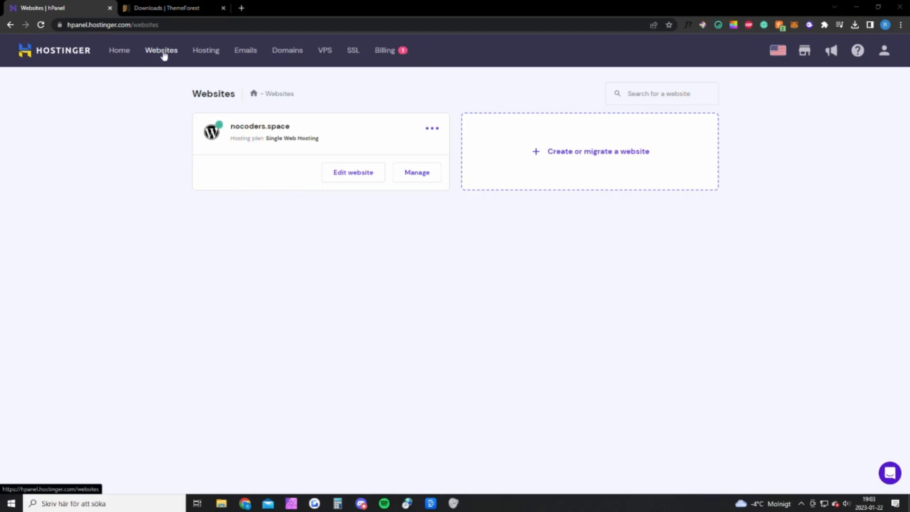
mouse_move(353, 173)
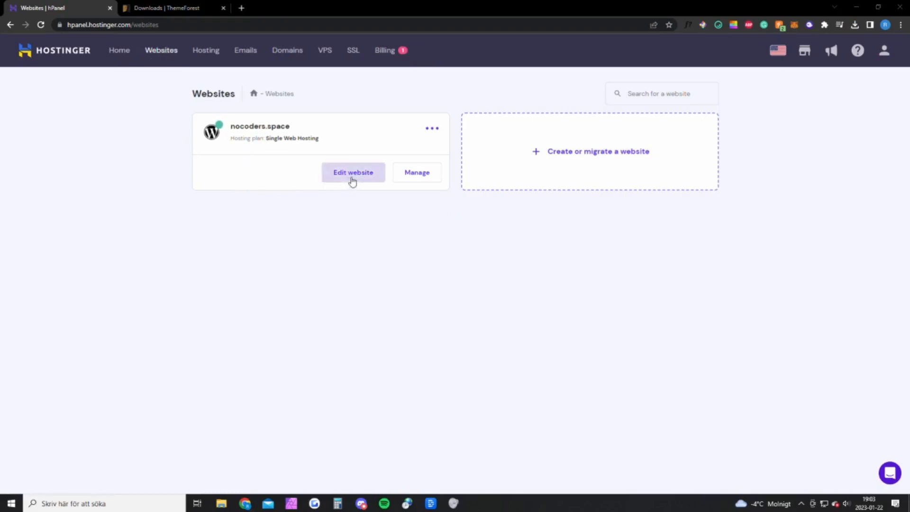
Step: Open nocoders.space for editing and reach WordPress's Add Themes page, then the ThemeForest downloads
click(352, 172)
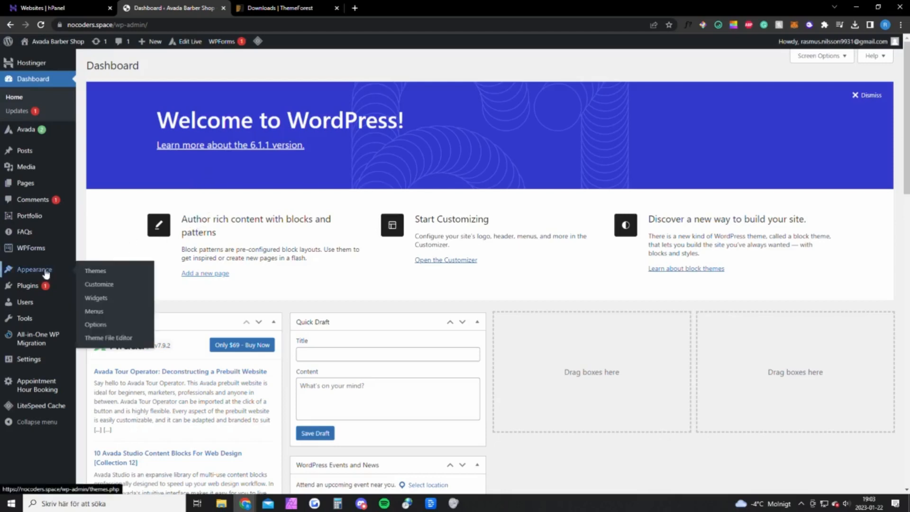
click(95, 270)
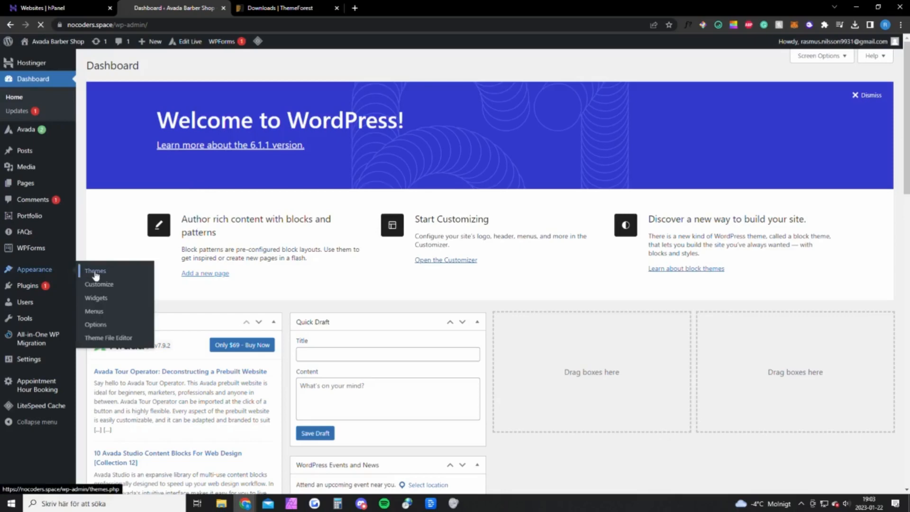
click(94, 270)
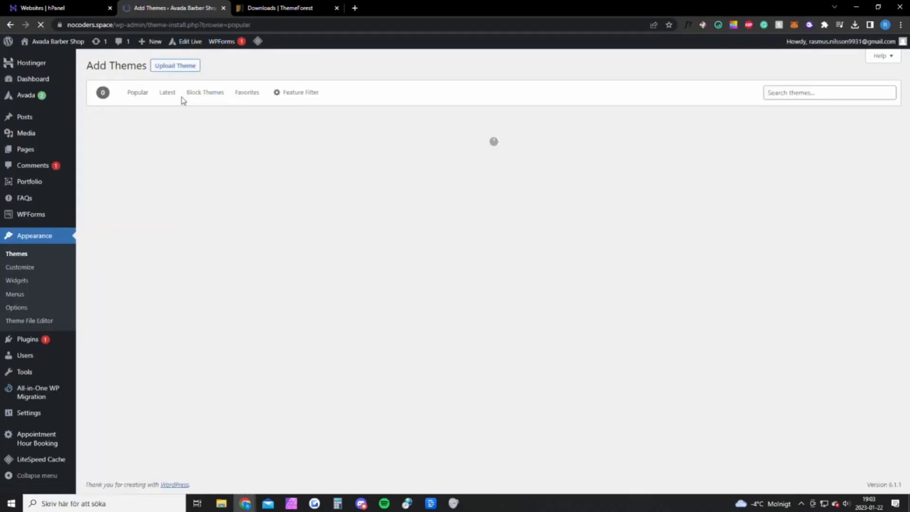
click(279, 8)
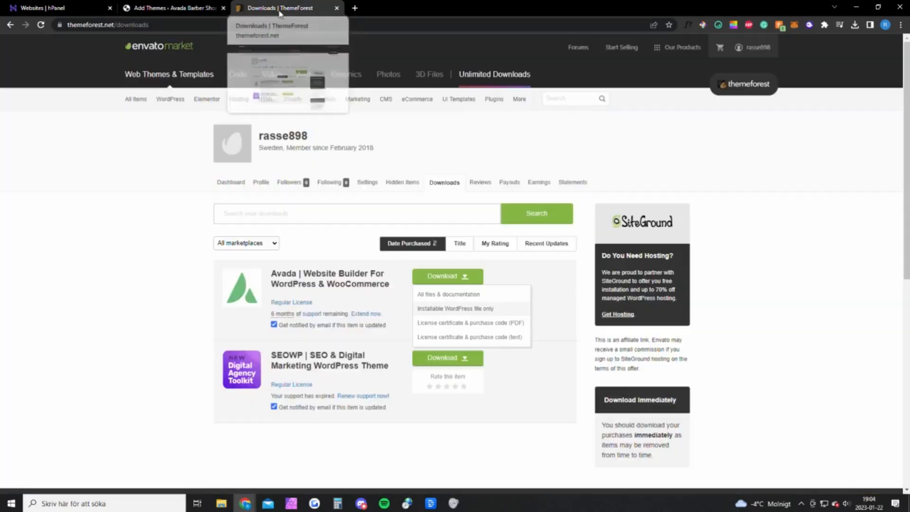
mouse_move(267, 249)
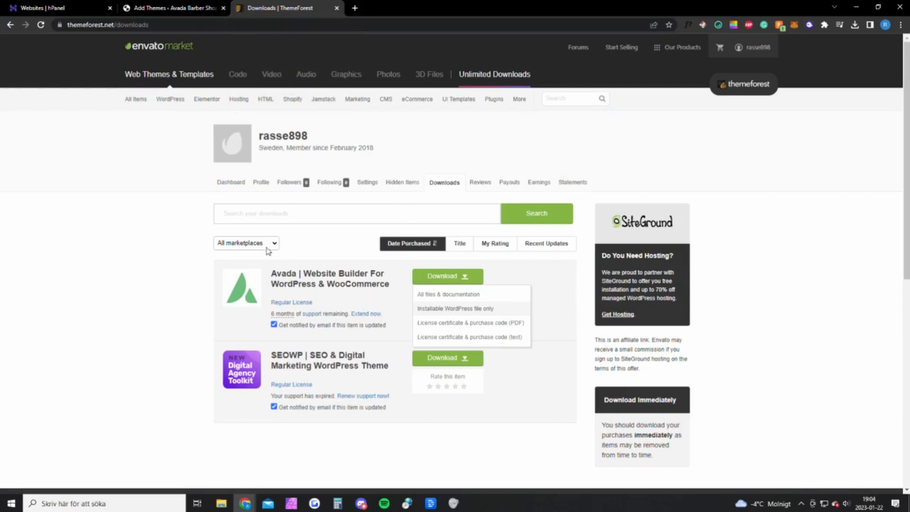
mouse_move(416, 306)
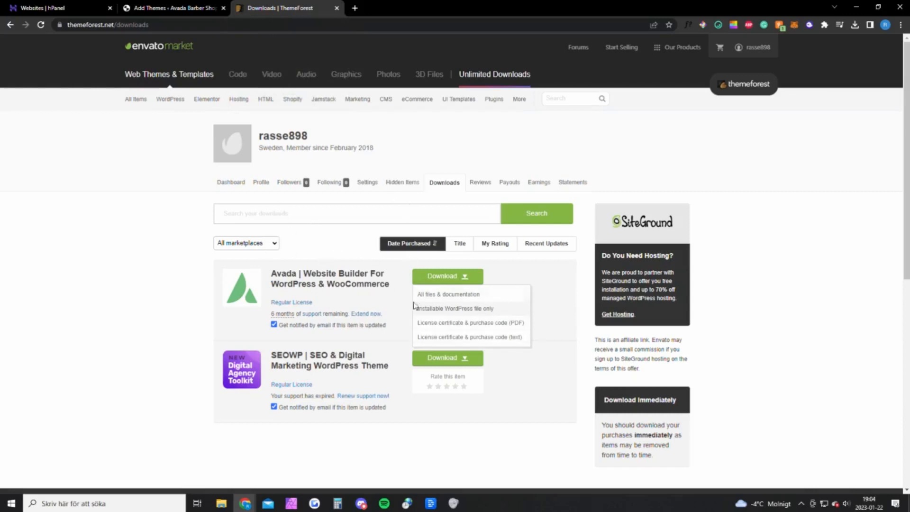
Step: Download Avada's installable WordPress file only from the ThemeForest downloads list
click(757, 47)
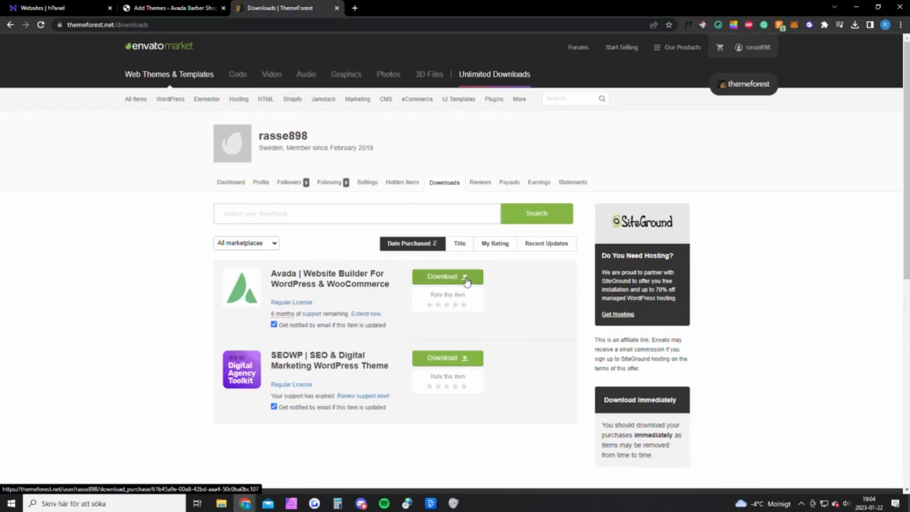
click(464, 276)
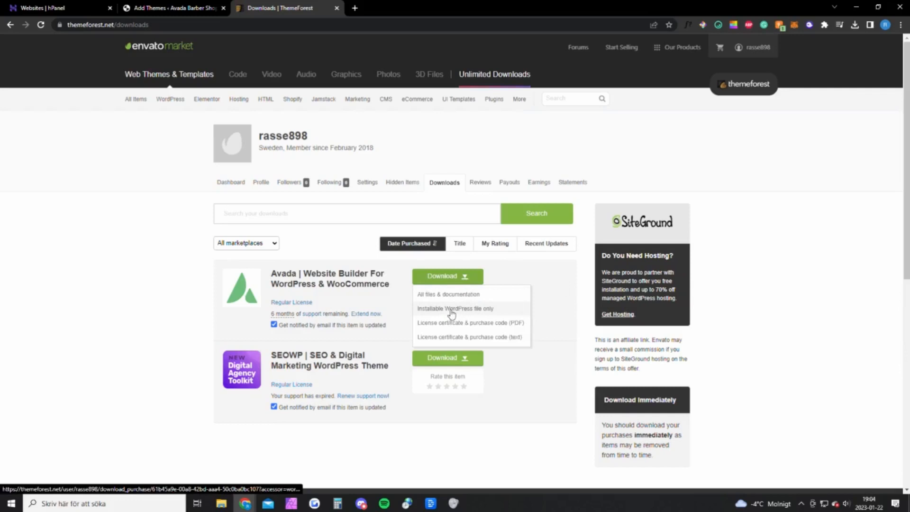
mouse_move(444, 314)
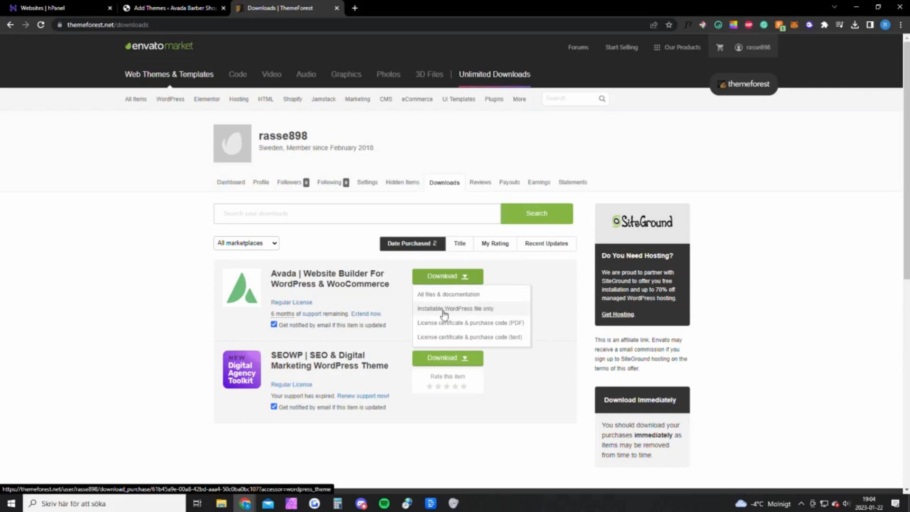
mouse_move(524, 314)
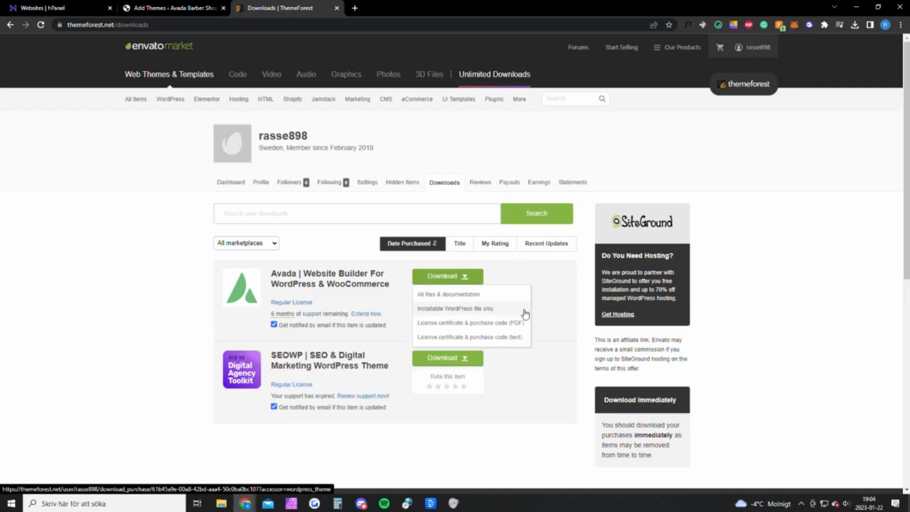
mouse_move(513, 339)
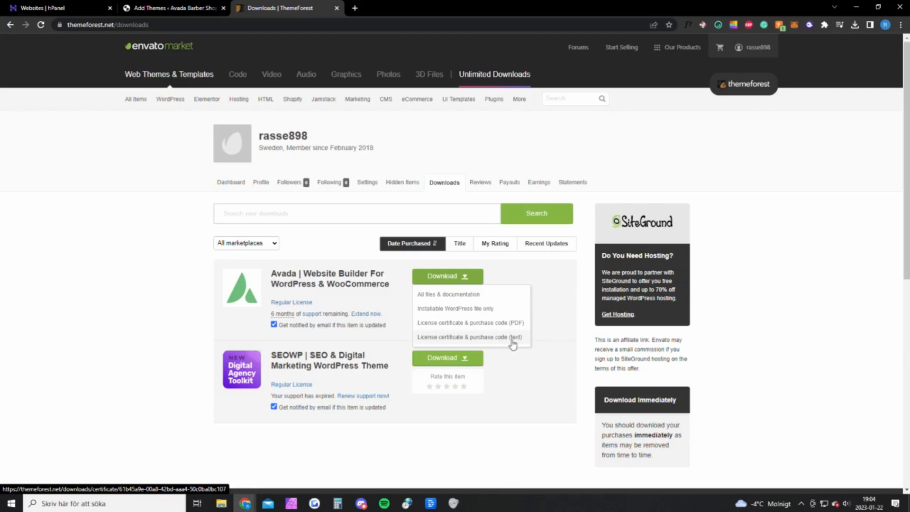
Step: Upload the themeforest Avada zip in WordPress and install the theme
click(171, 7)
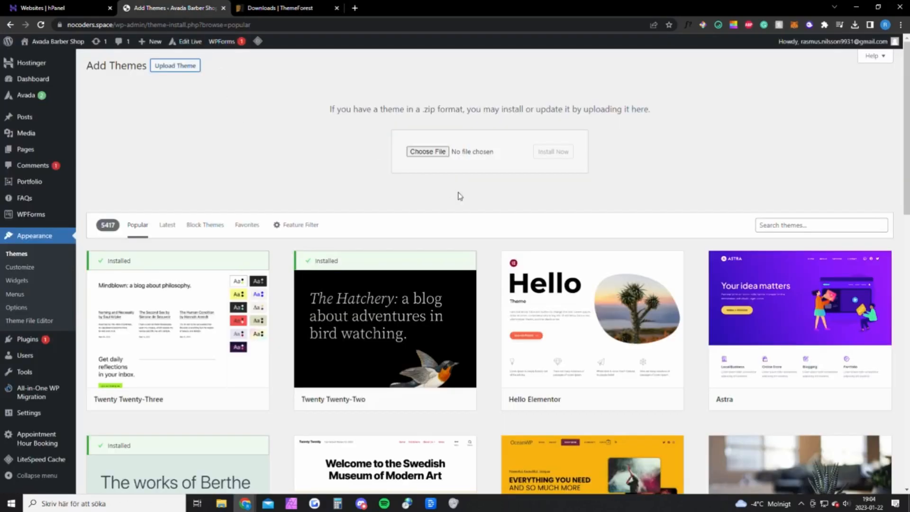
mouse_move(428, 151)
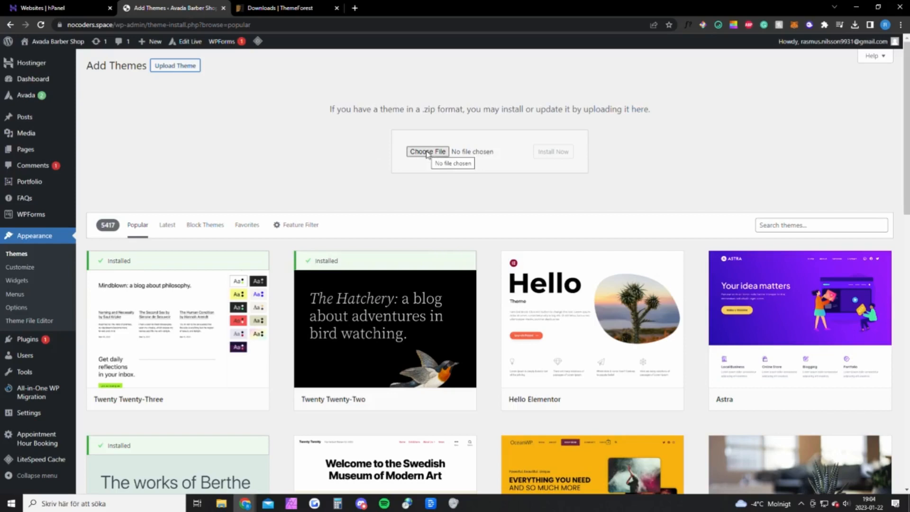
click(426, 152)
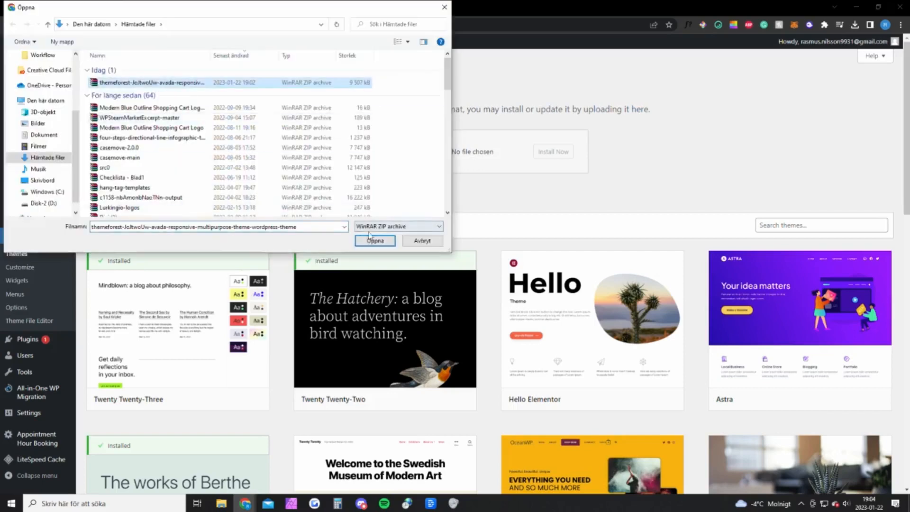
click(375, 239)
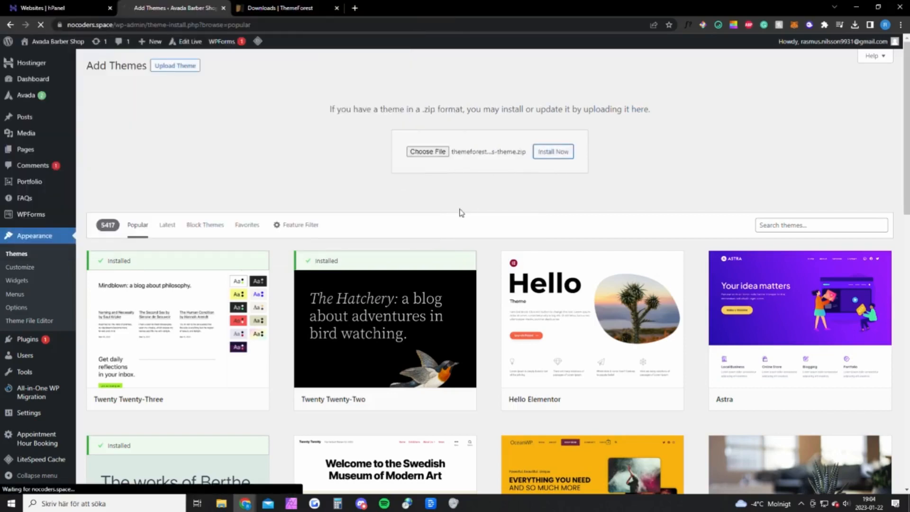
click(25, 95)
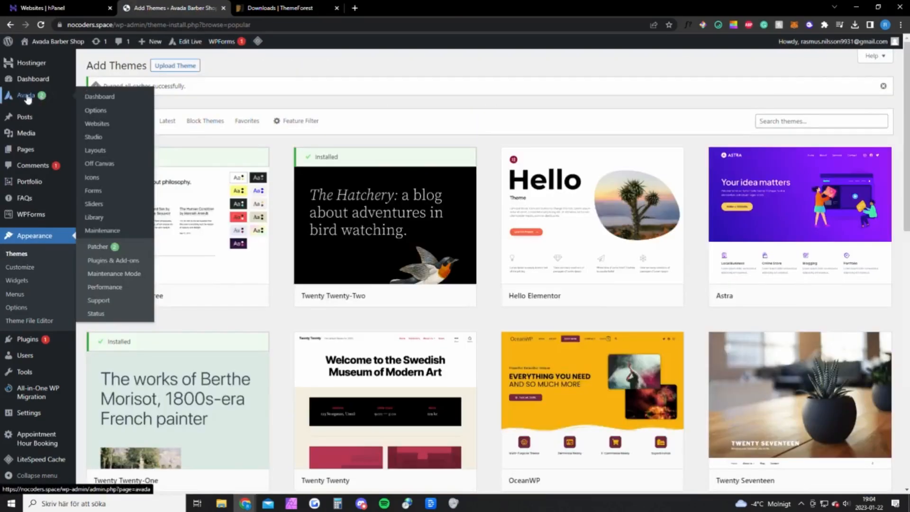
mouse_move(99, 97)
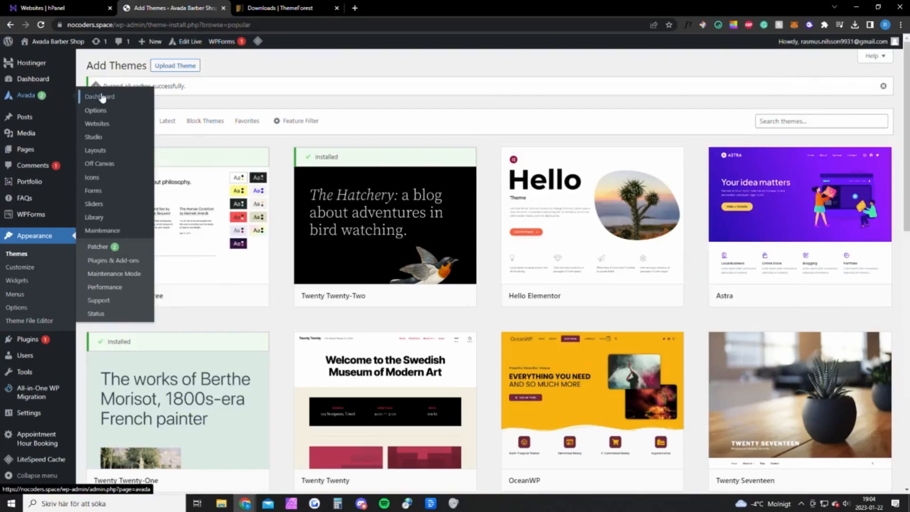
Step: Open the Avada dashboard showing the site registered, then revisit the ThemeForest downloads
click(100, 97)
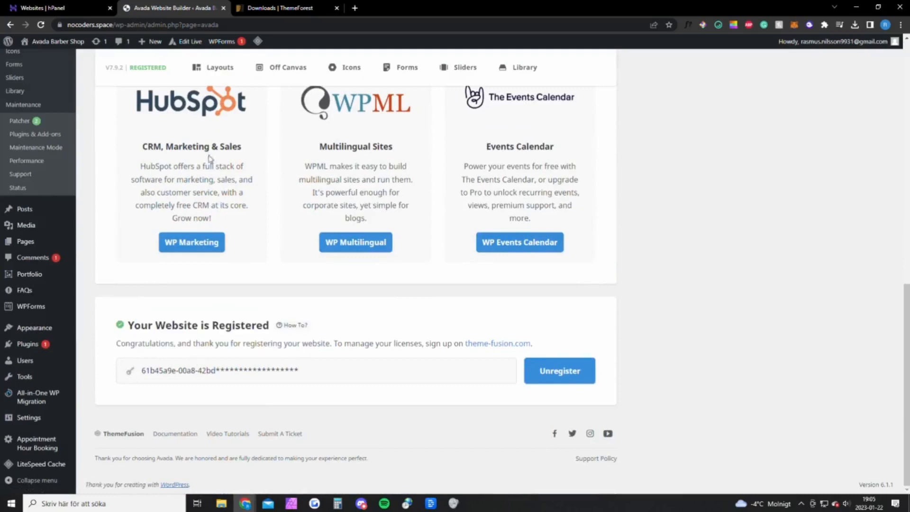
click(285, 7)
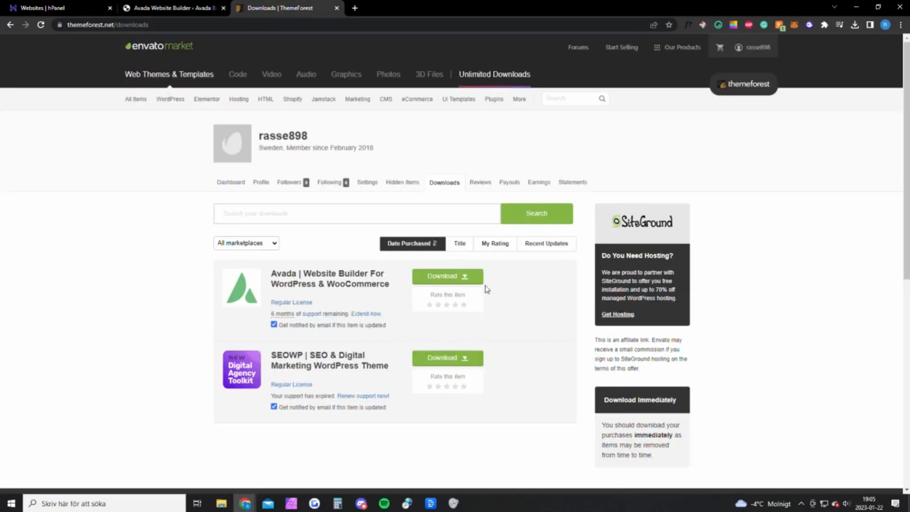
click(465, 276)
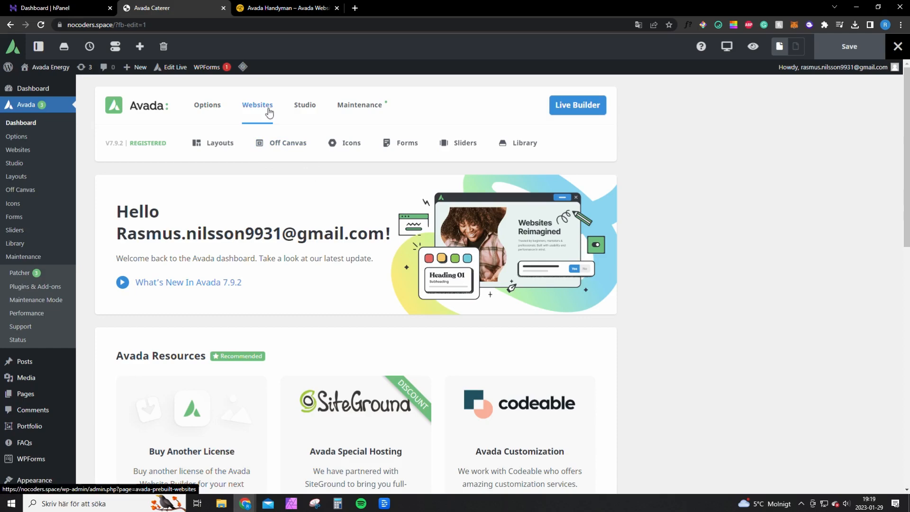
mouse_move(30, 122)
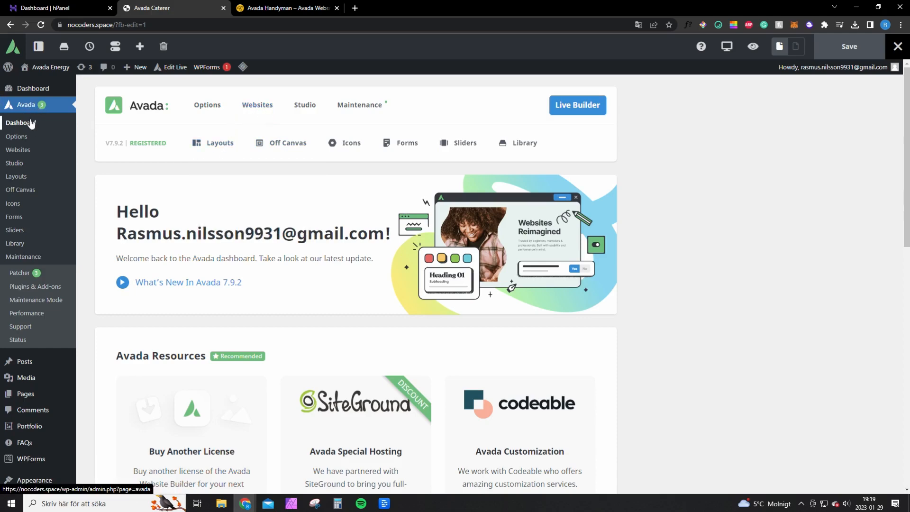
mouse_move(309, 304)
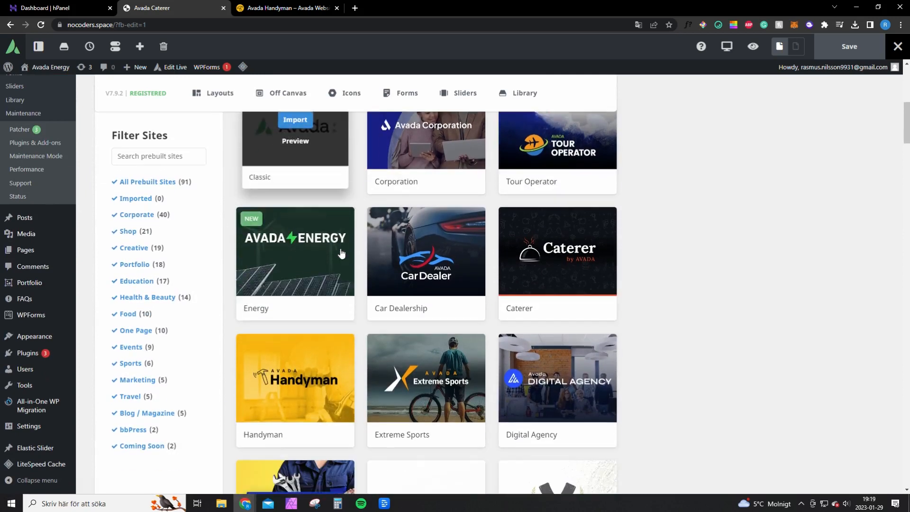
Step: Import the Handyman prebuilt website with All content selected from Avada's catalogue
scroll(down, 3)
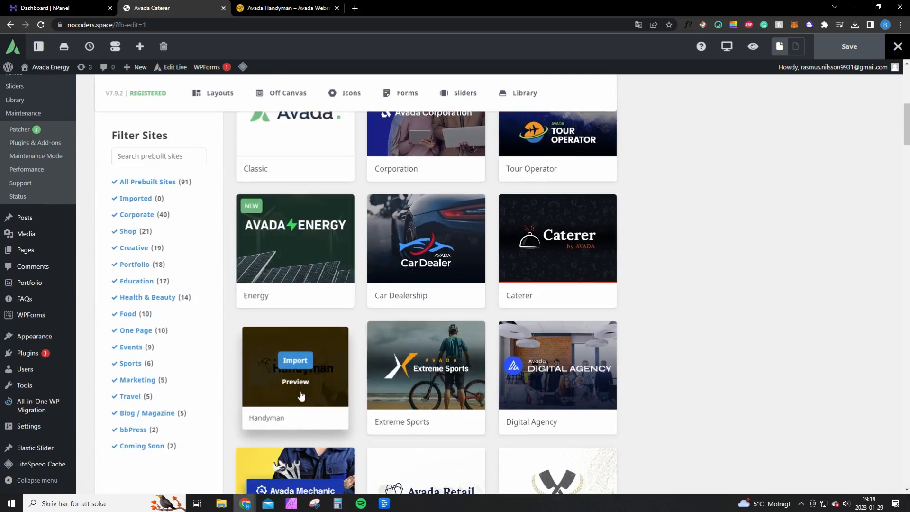
mouse_move(300, 418)
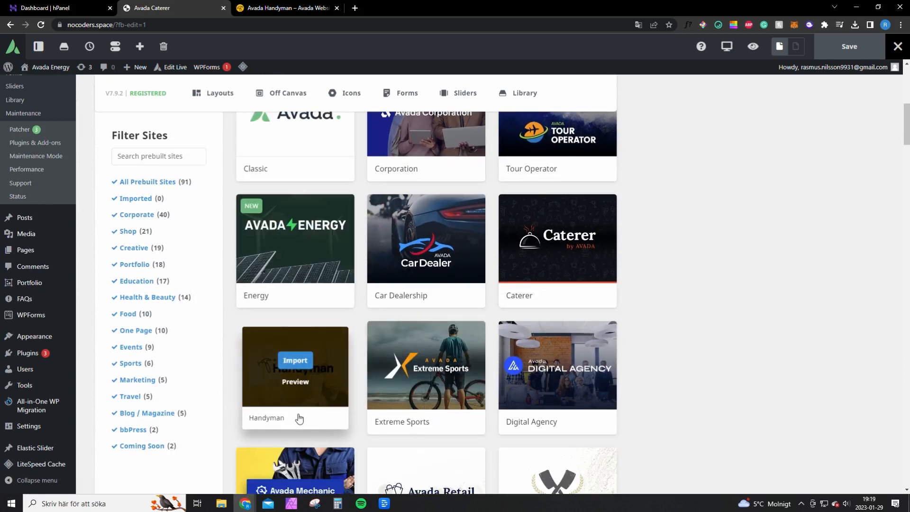
scroll(up, 3)
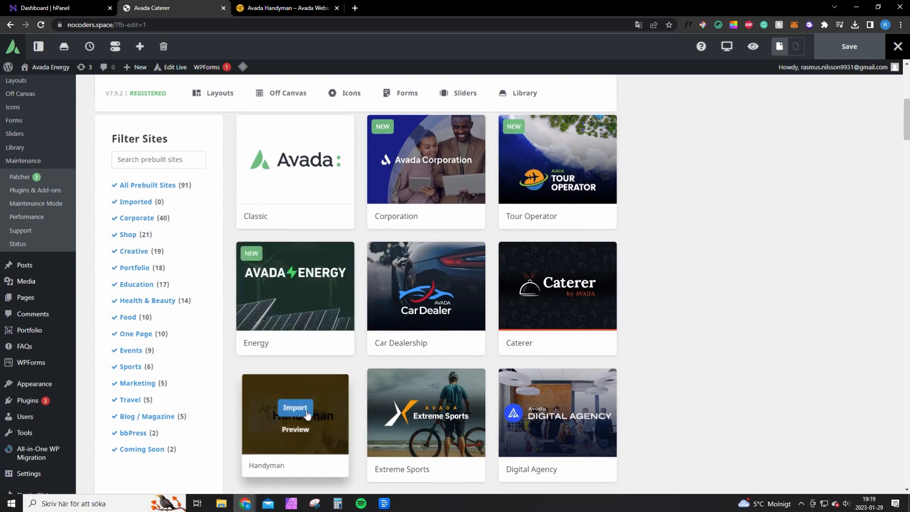
scroll(down, 3)
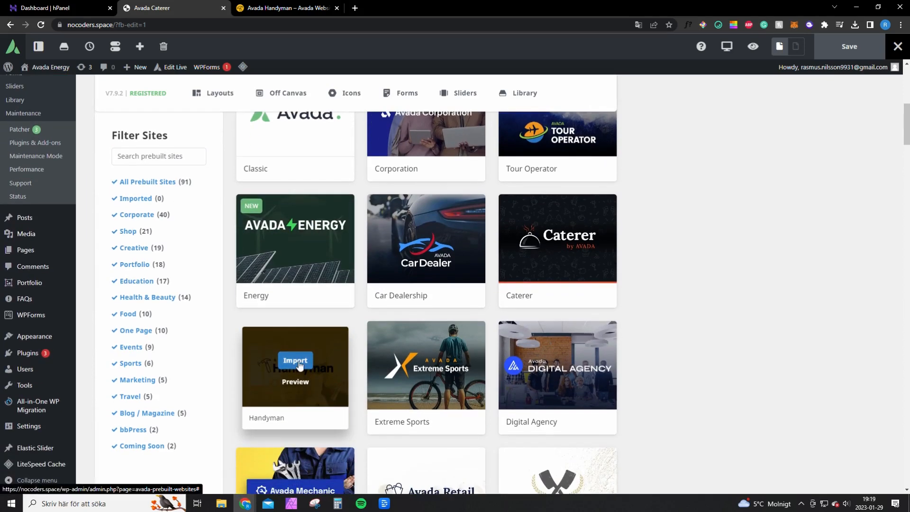
click(295, 361)
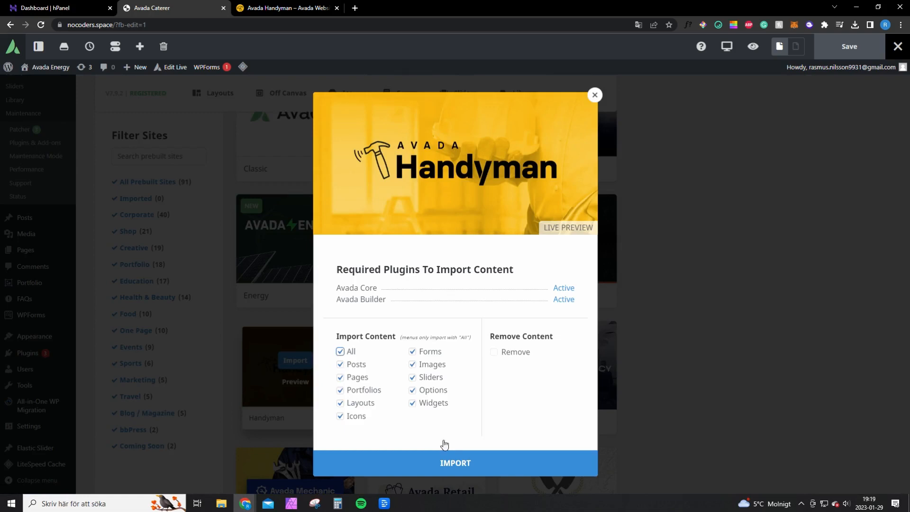
click(455, 462)
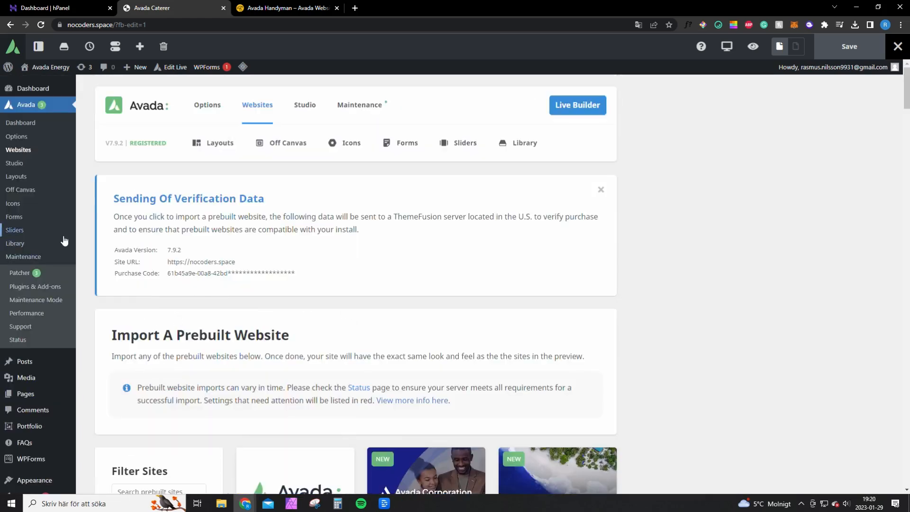
scroll(down, 3)
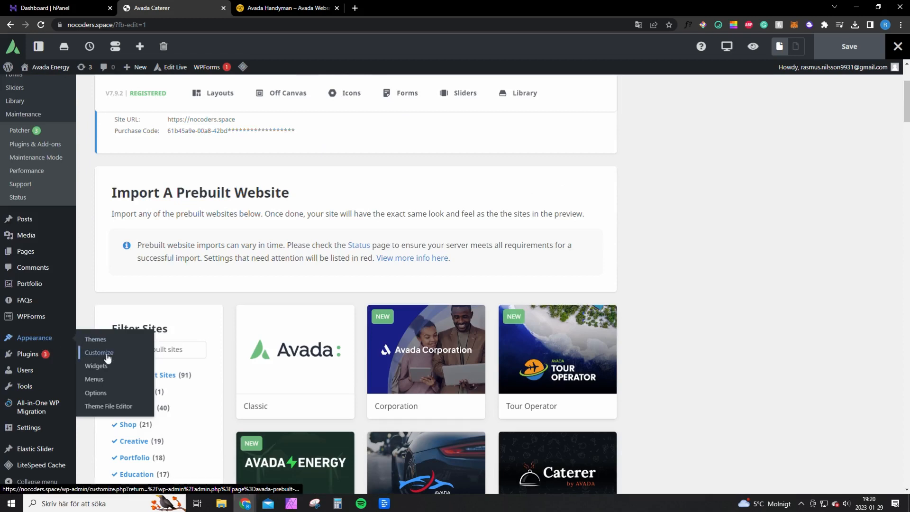
Step: In the customizer's Site Identity enter title 'Your C' and tagline 'Just Do it', then leave without saving
click(97, 353)
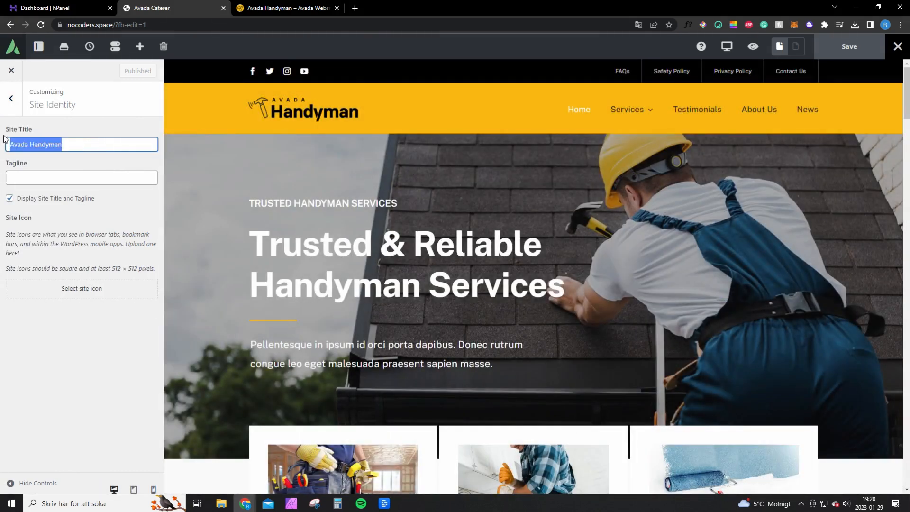
text(Your Company)
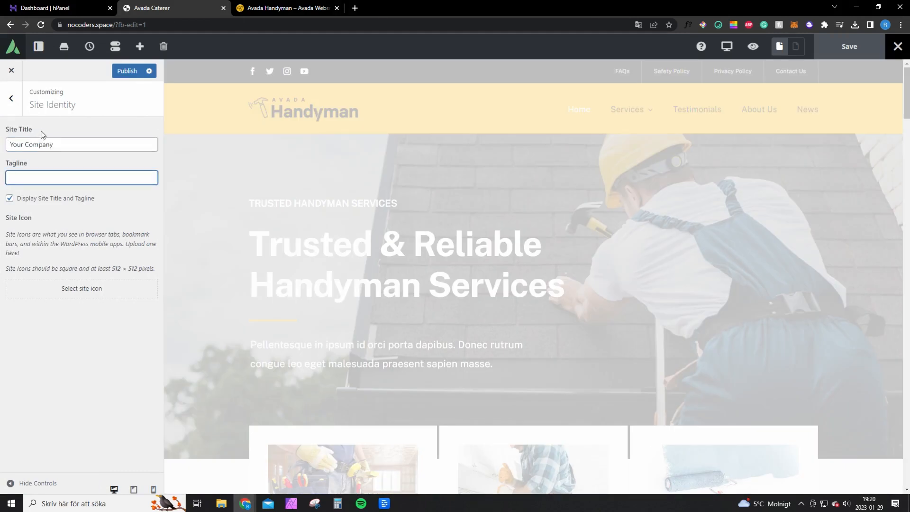
text(Just Do)
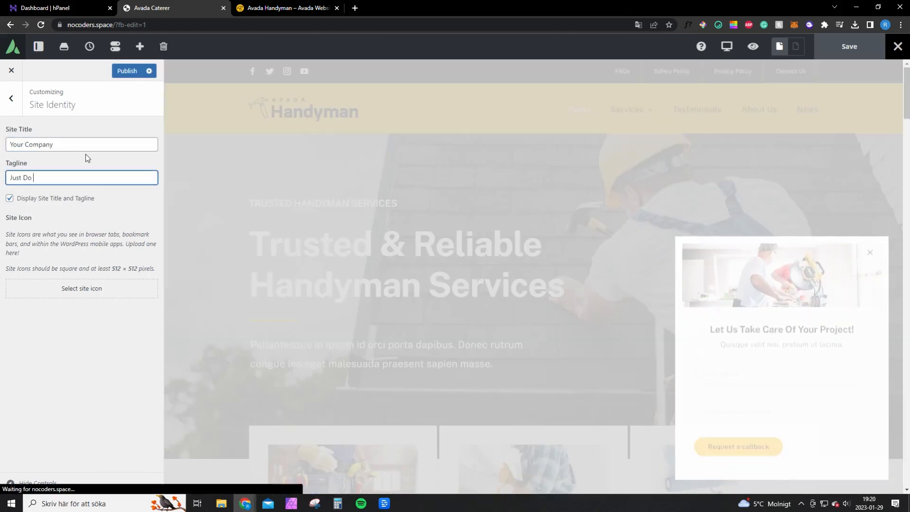
text(it)
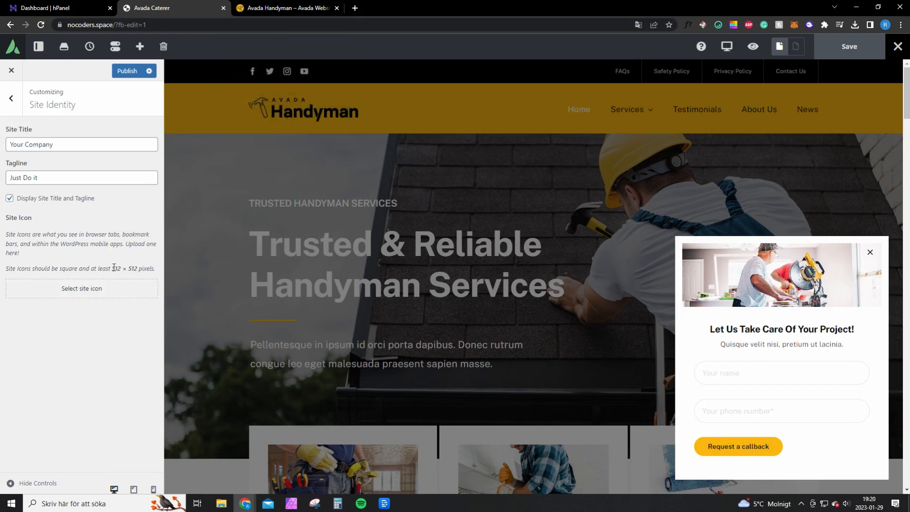
double_click(124, 268)
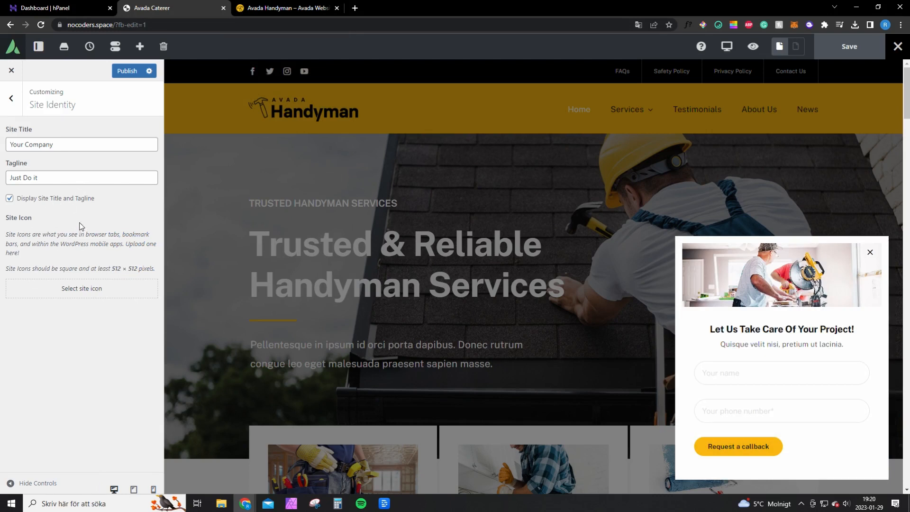
mouse_move(106, 225)
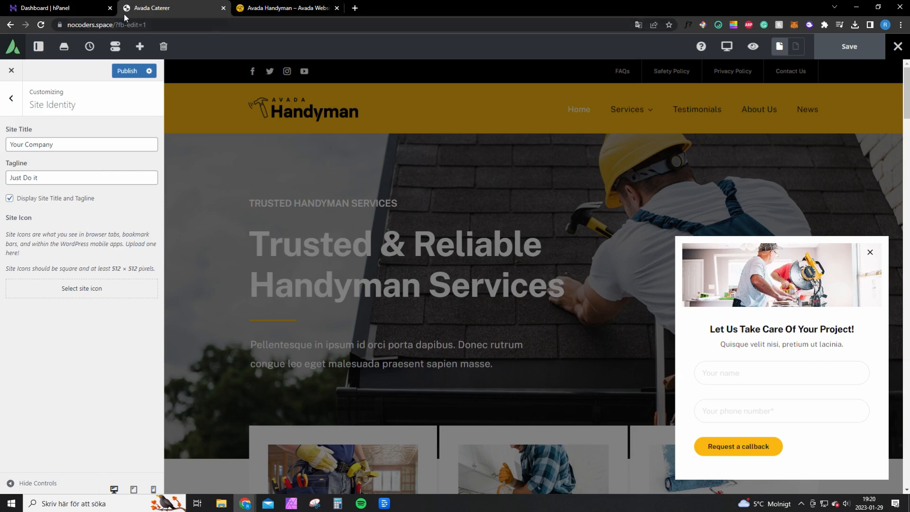
mouse_move(154, 9)
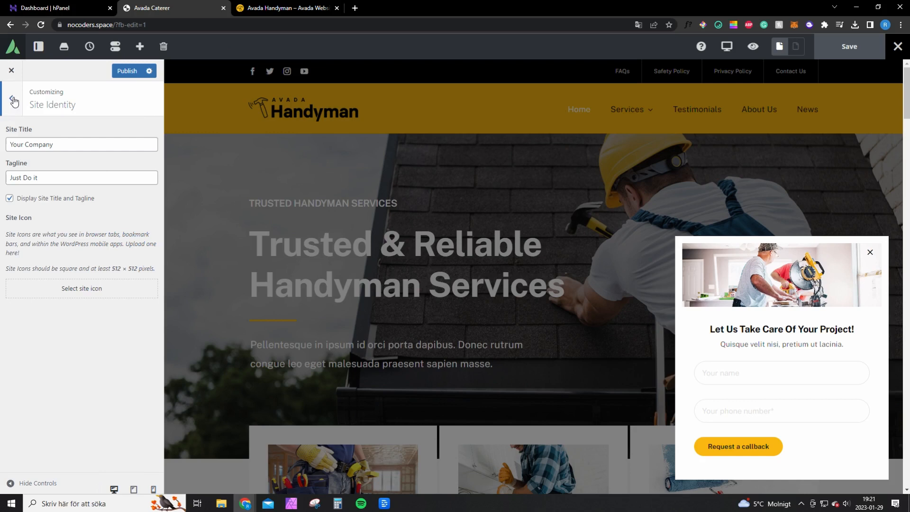
mouse_move(131, 80)
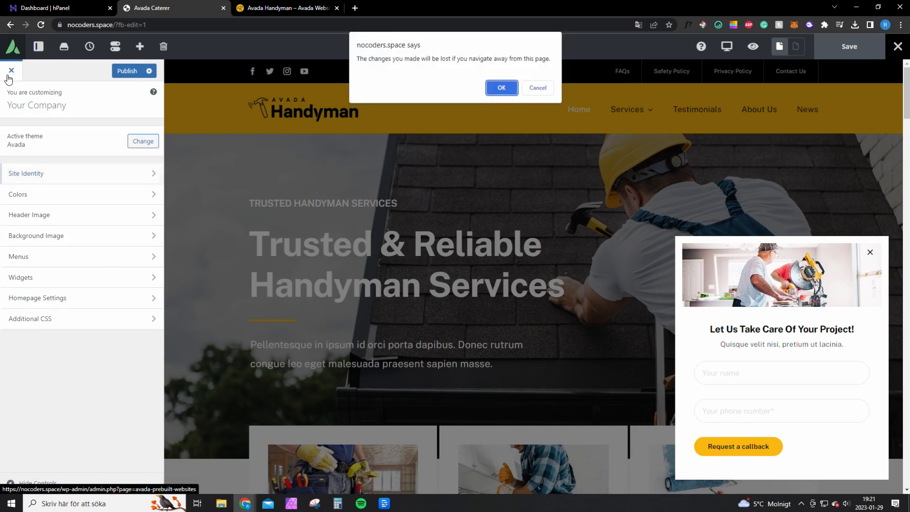
click(500, 87)
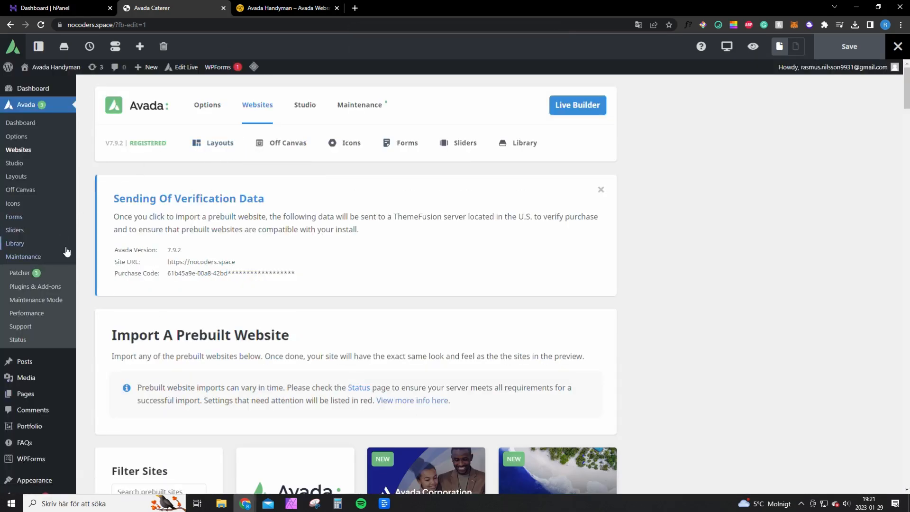
Step: Open the header in Live Builder and set the logo column's background type to image
click(21, 122)
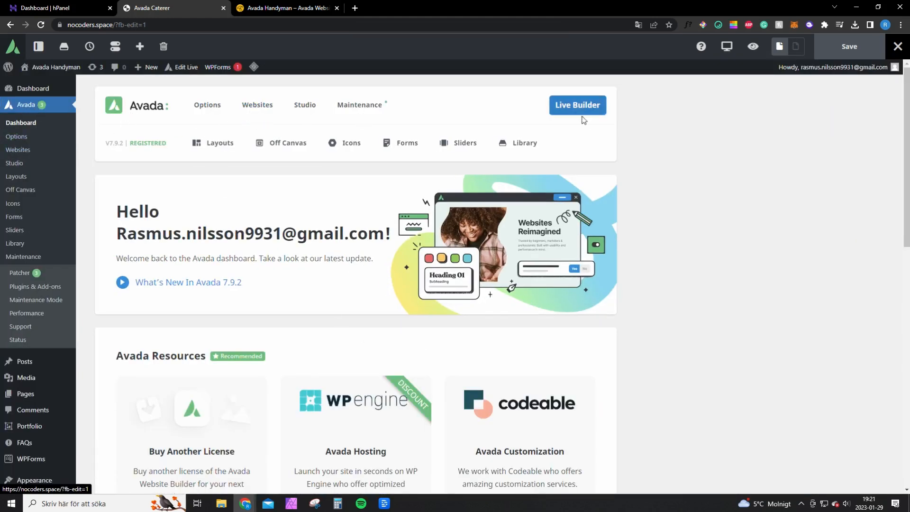
mouse_move(577, 105)
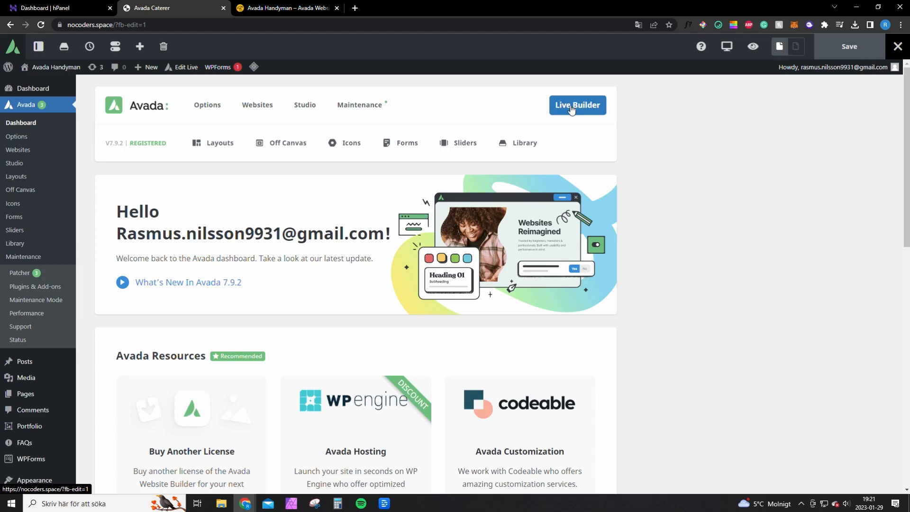
click(577, 105)
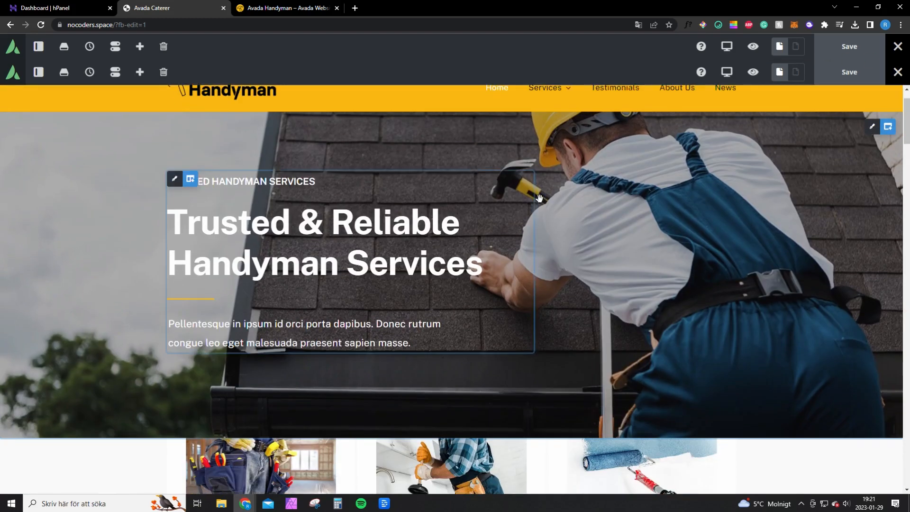
scroll(up, 3)
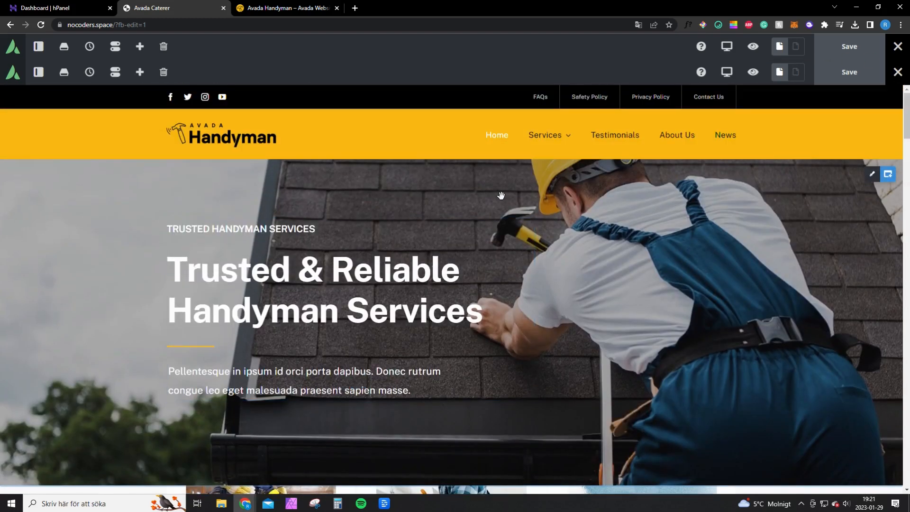
scroll(down, 3)
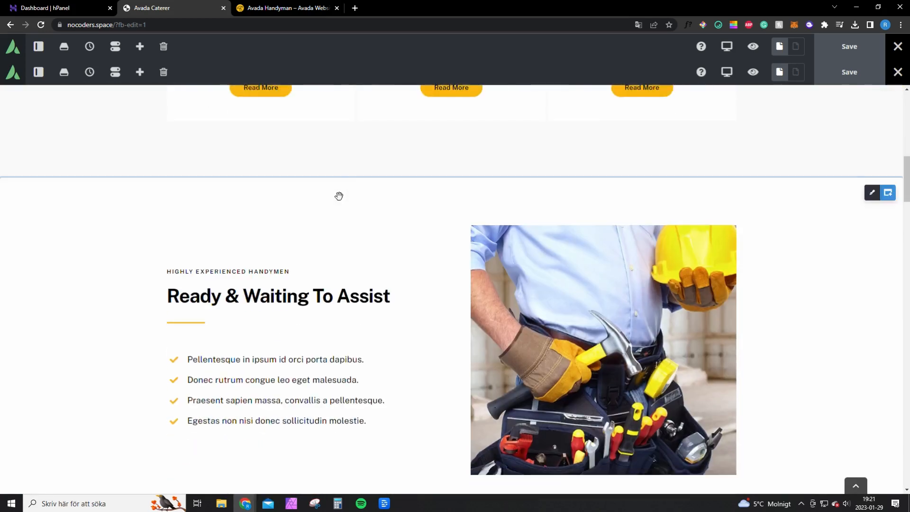
scroll(up, 3)
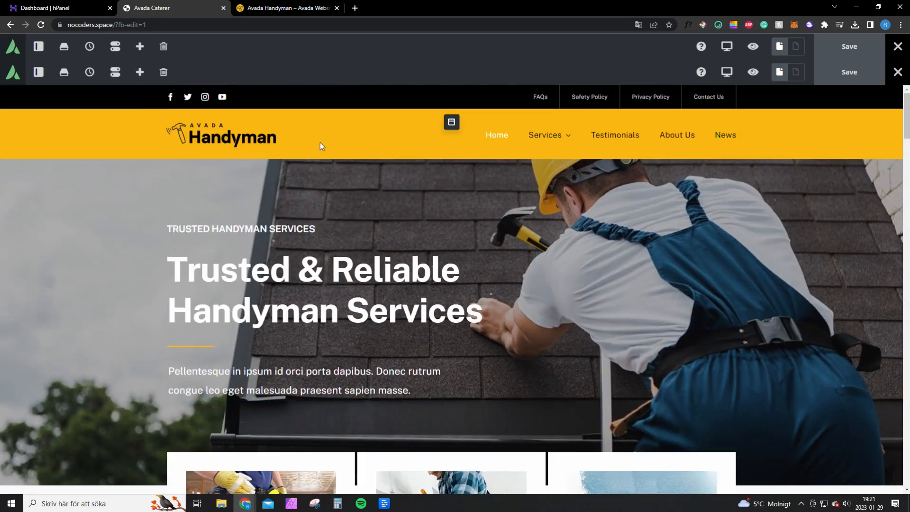
mouse_move(451, 123)
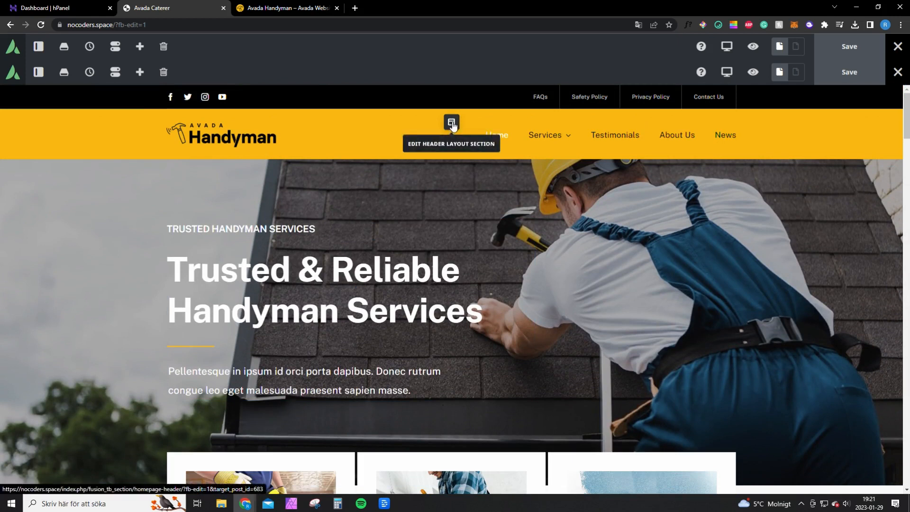
mouse_move(233, 143)
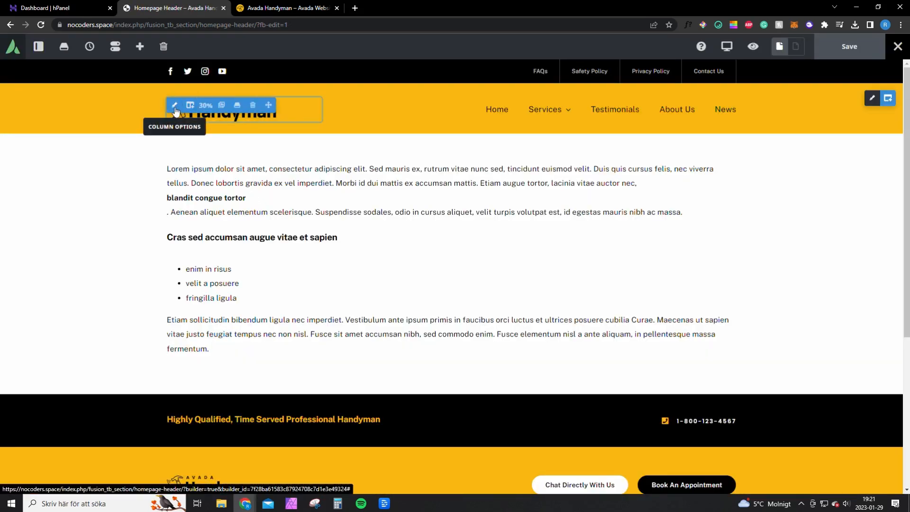
click(174, 105)
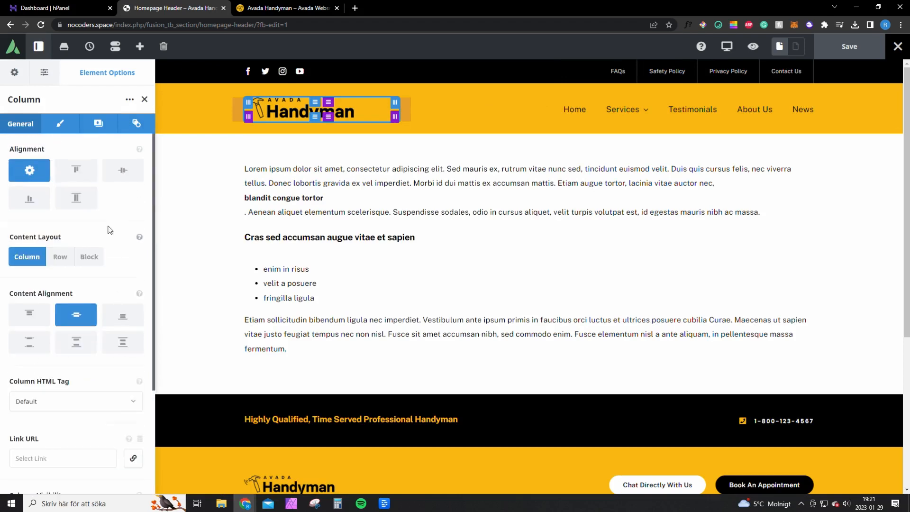
click(94, 124)
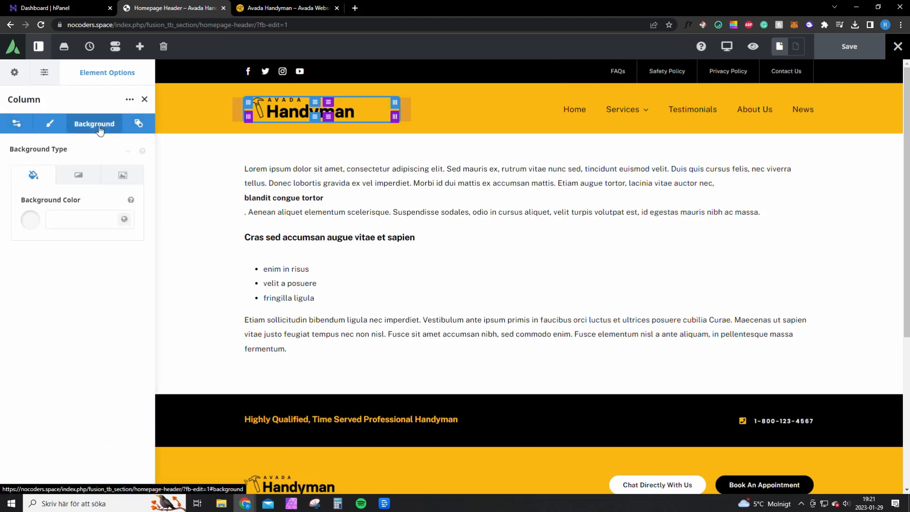
mouse_move(123, 175)
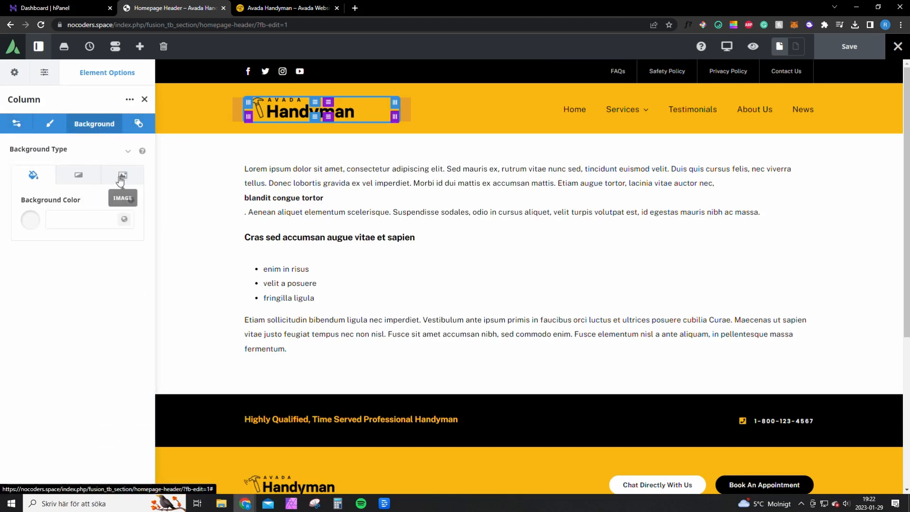
click(123, 175)
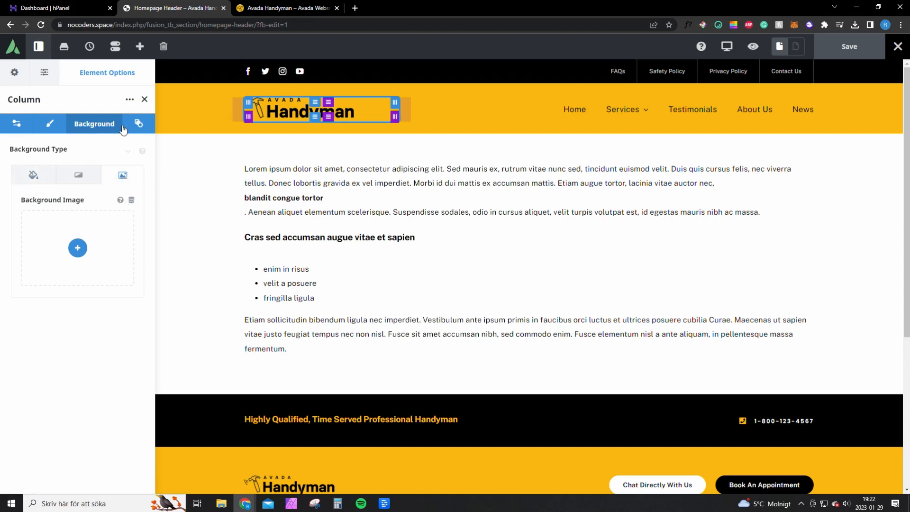
click(20, 124)
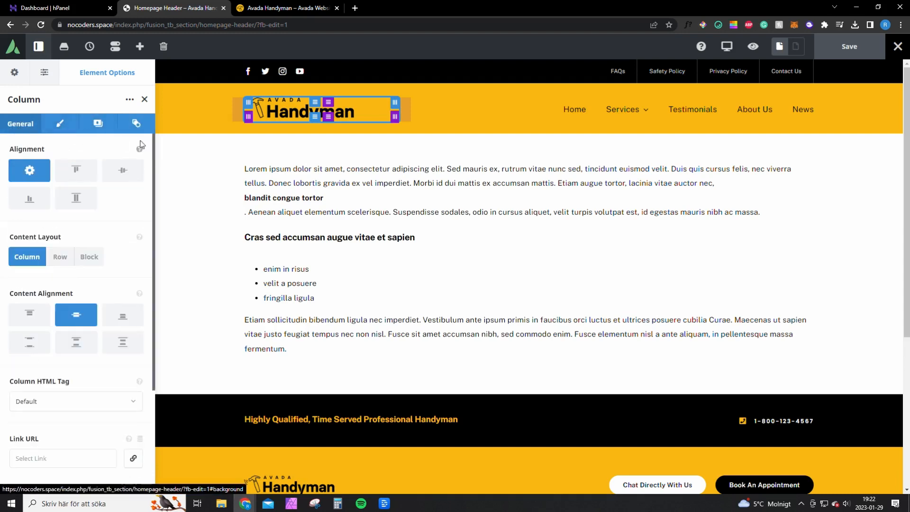
Step: Replace the Handyman logo image with the yellow hammer icon from the Media Library
click(314, 110)
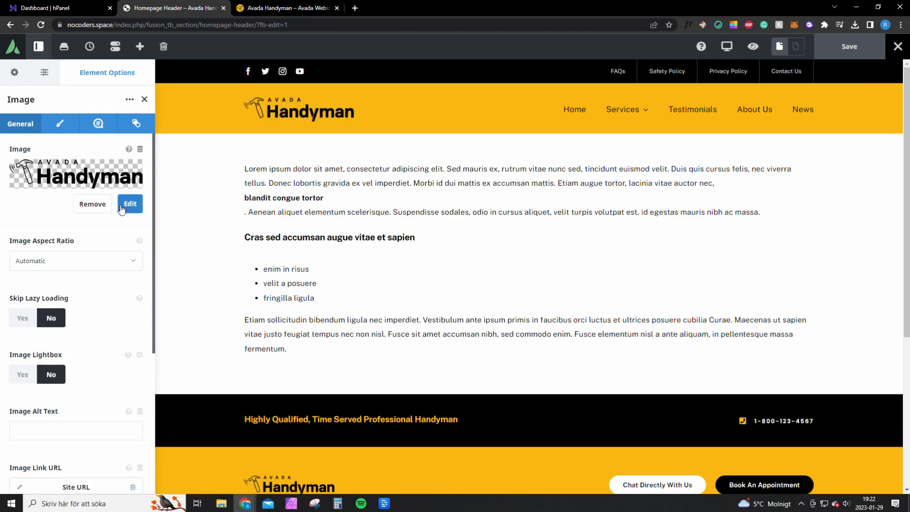
click(130, 203)
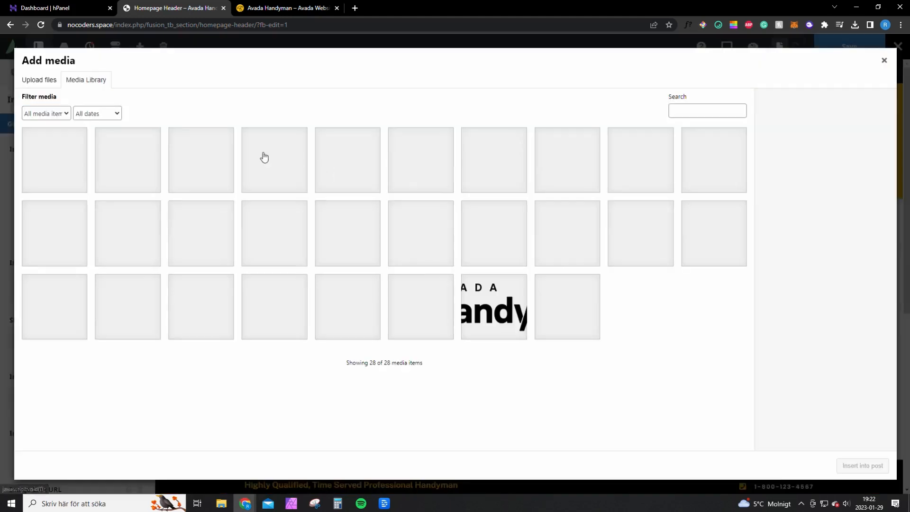
click(493, 306)
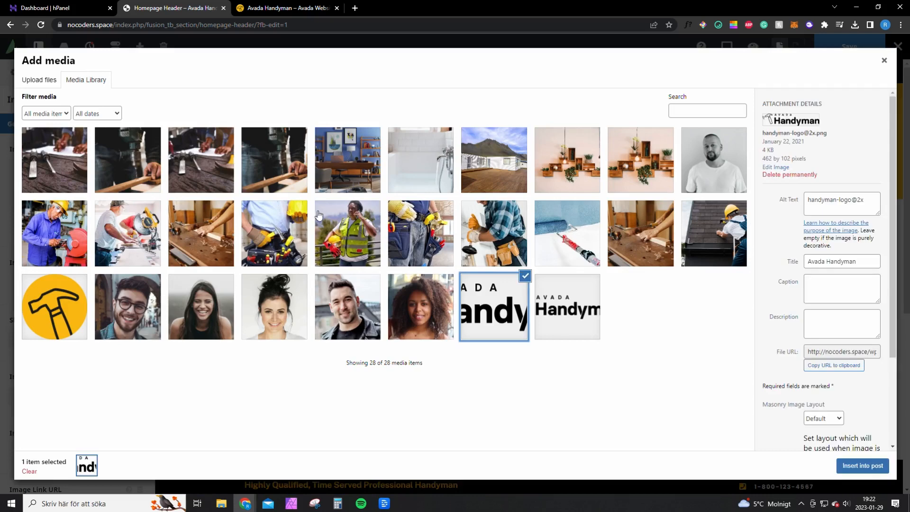
click(38, 80)
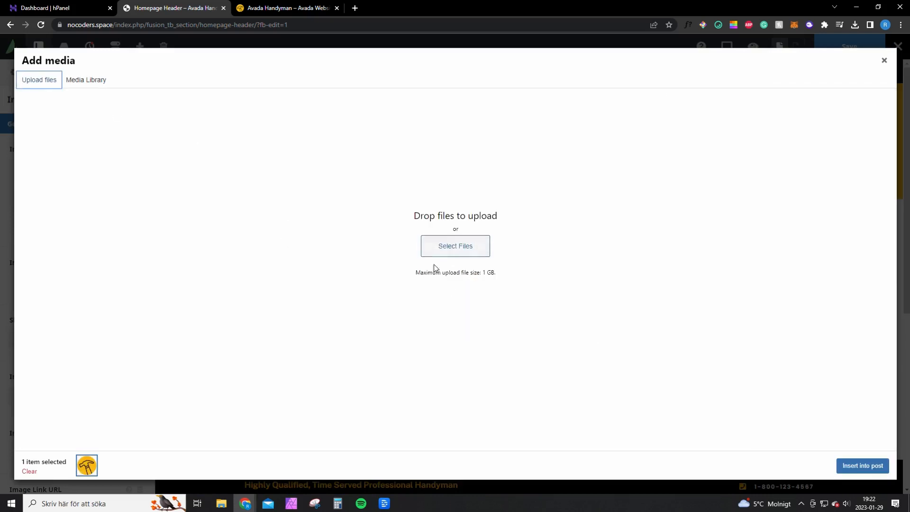
click(86, 80)
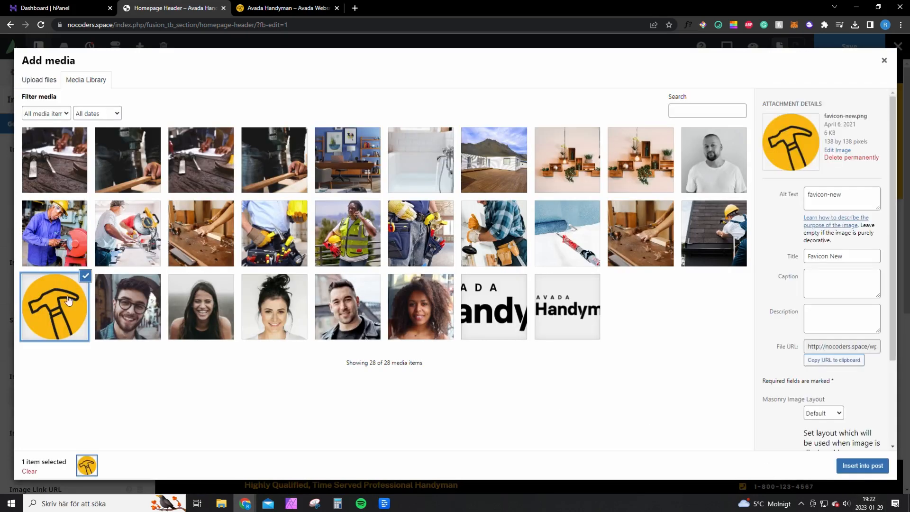
click(862, 465)
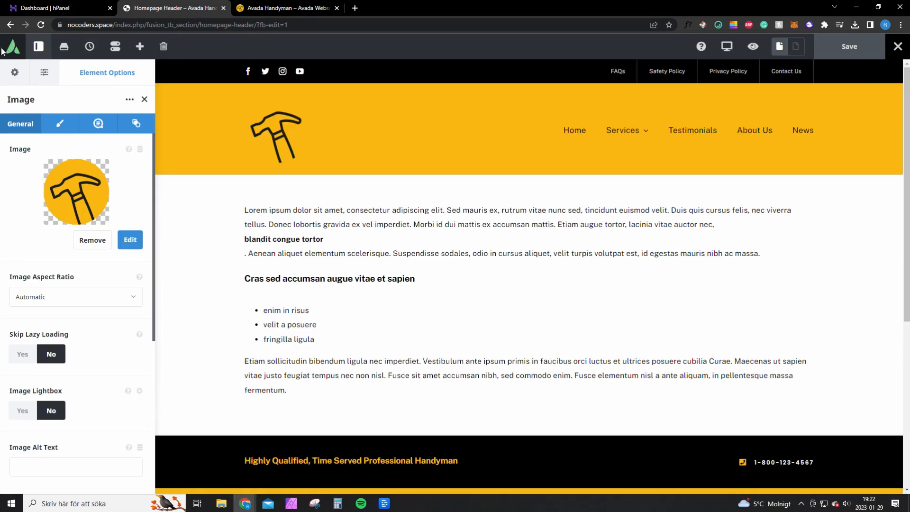
Step: Return to the home page editor and start exiting Live Builder, raising the Unsaved Changes prompt
click(9, 24)
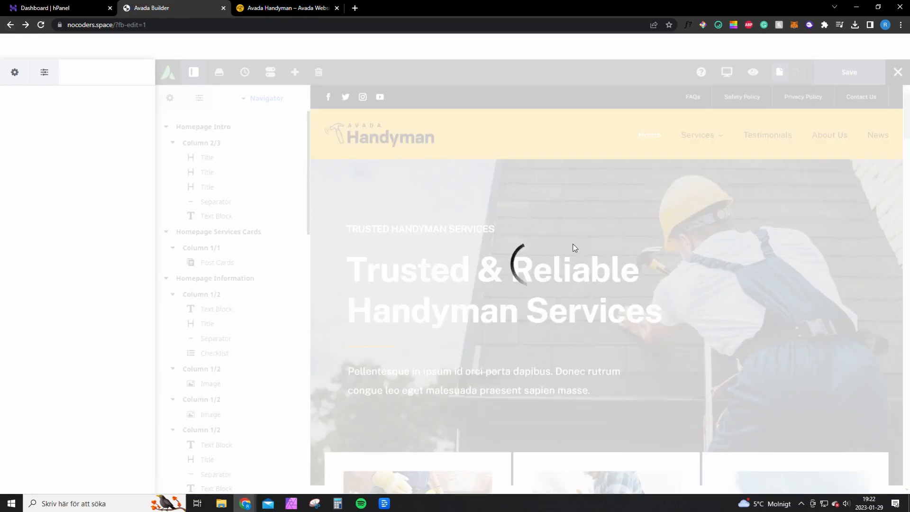
mouse_move(496, 232)
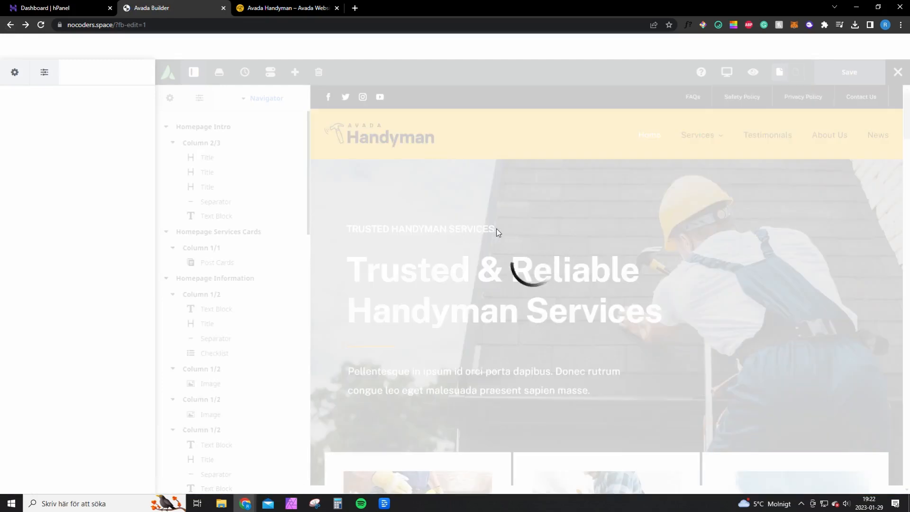
mouse_move(422, 222)
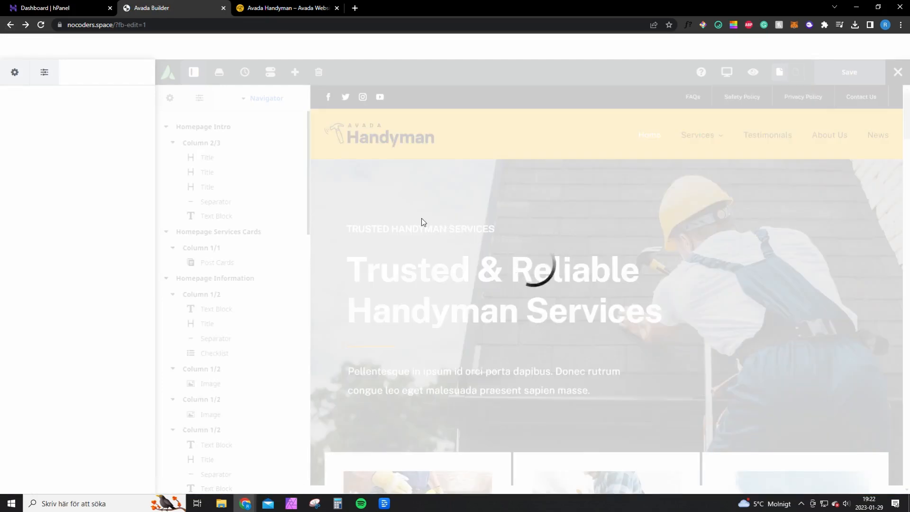
mouse_move(538, 266)
text(TChange Text)
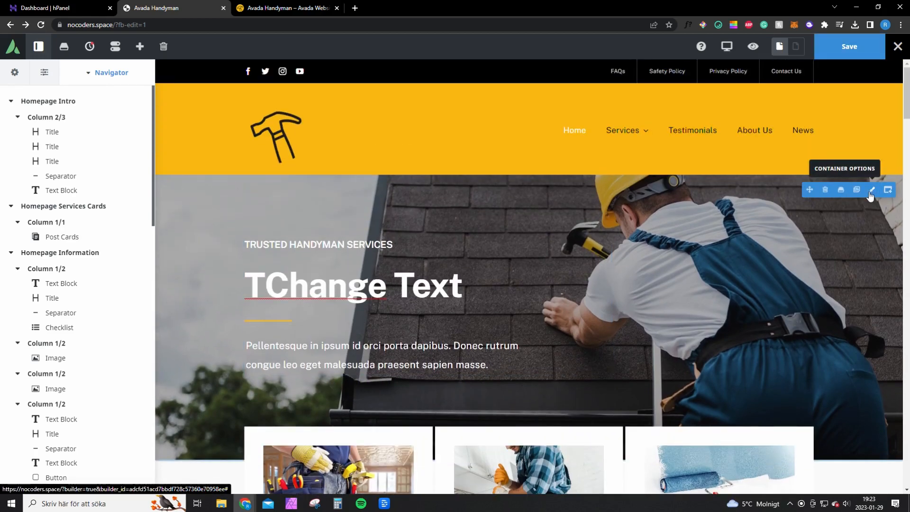
scroll(down, 3)
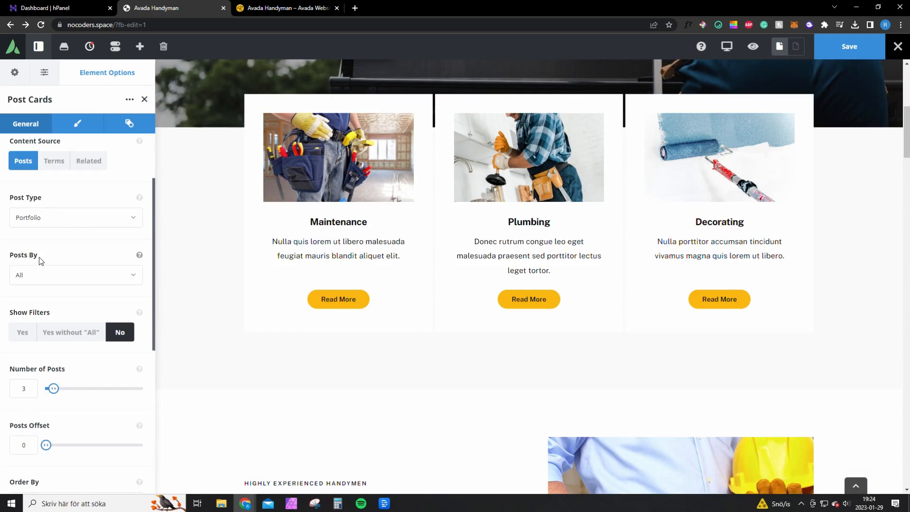
scroll(up, 3)
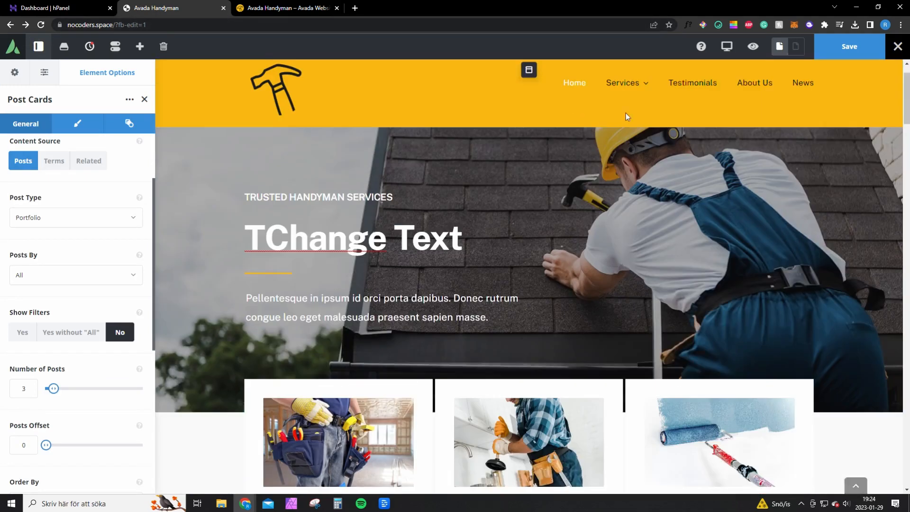
click(898, 47)
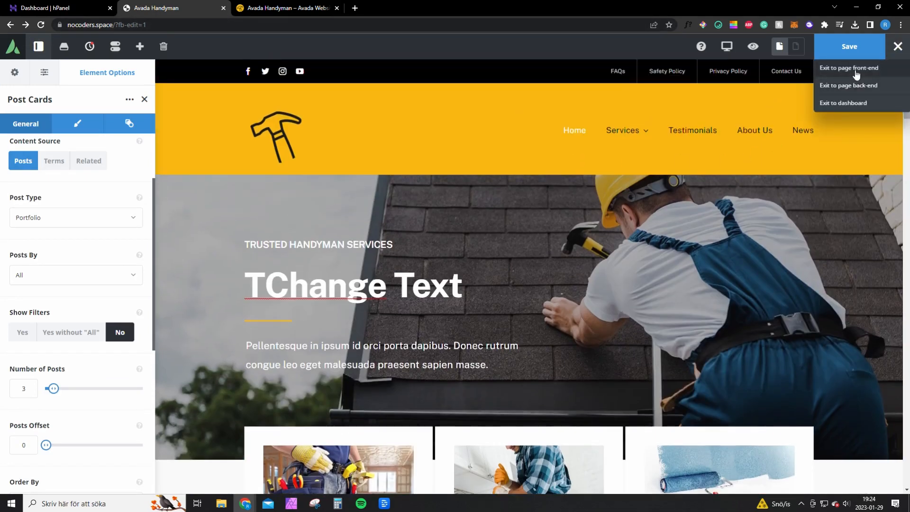
click(849, 68)
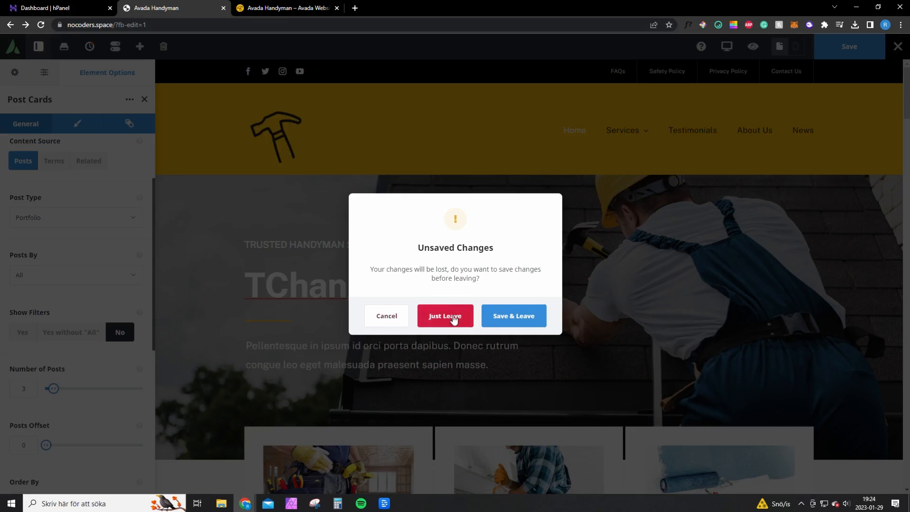
Step: Leave the homepage without saving and navigate to the Portfolio items list
click(444, 316)
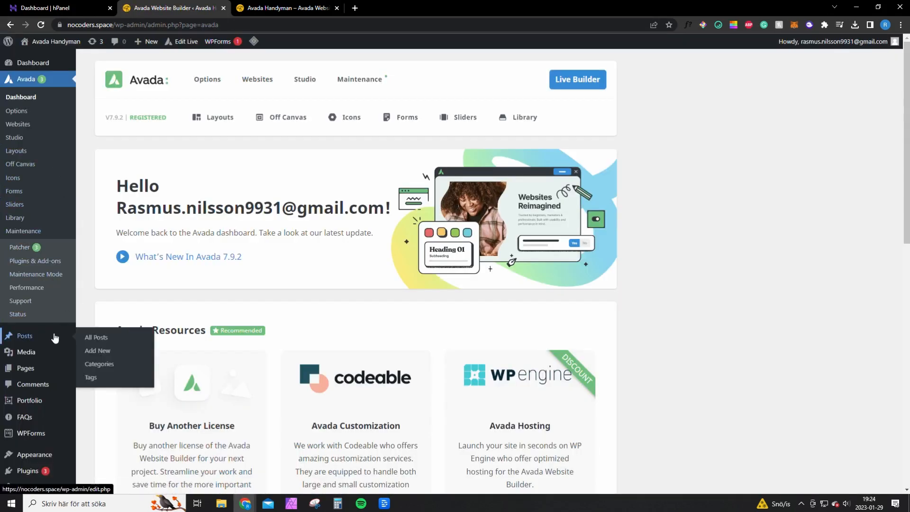
click(97, 370)
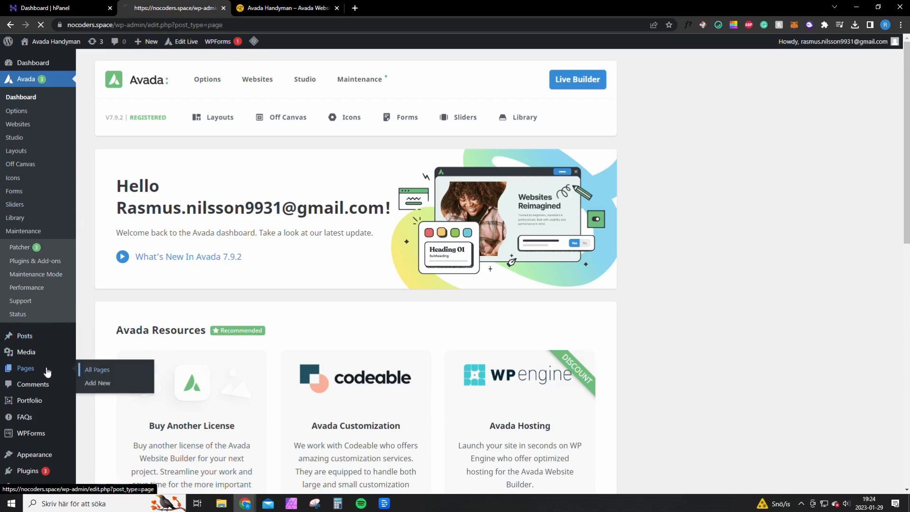
click(96, 370)
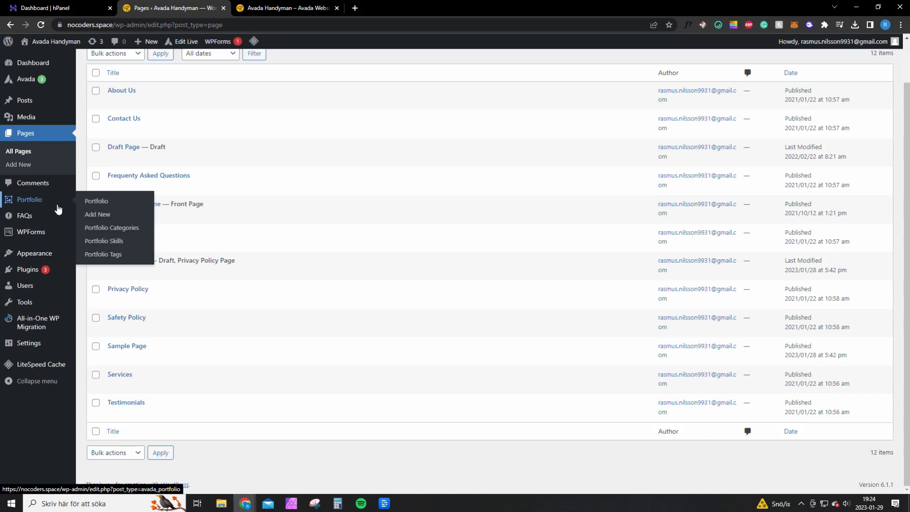
click(96, 201)
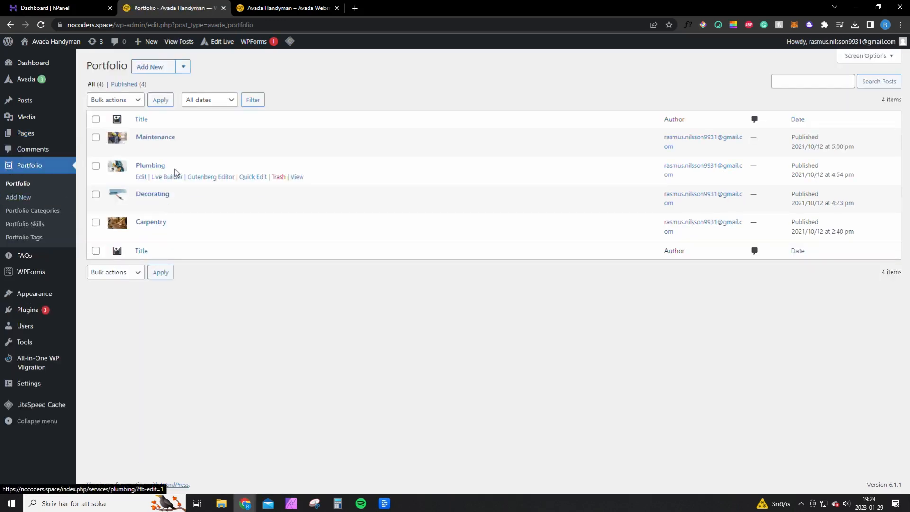
Step: Open the Maintenance portfolio item in Live Builder and browse down its content
click(166, 149)
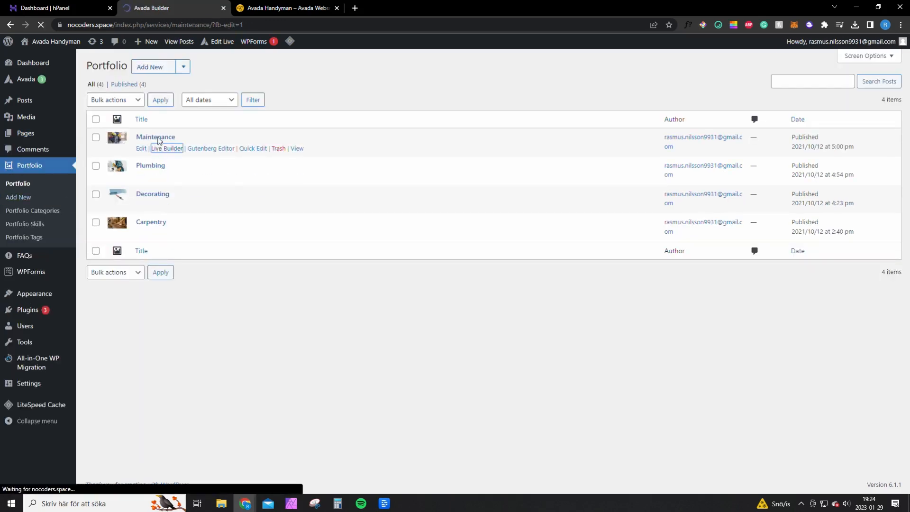
click(167, 149)
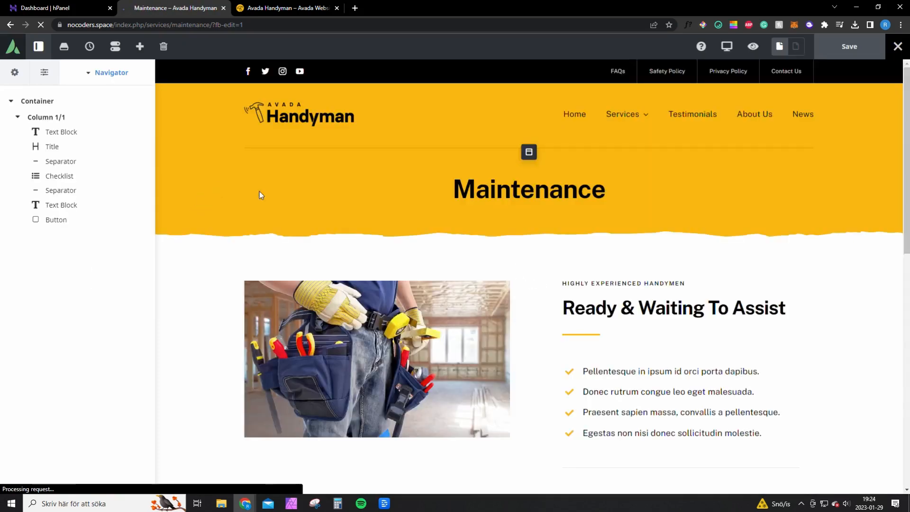
scroll(down, 3)
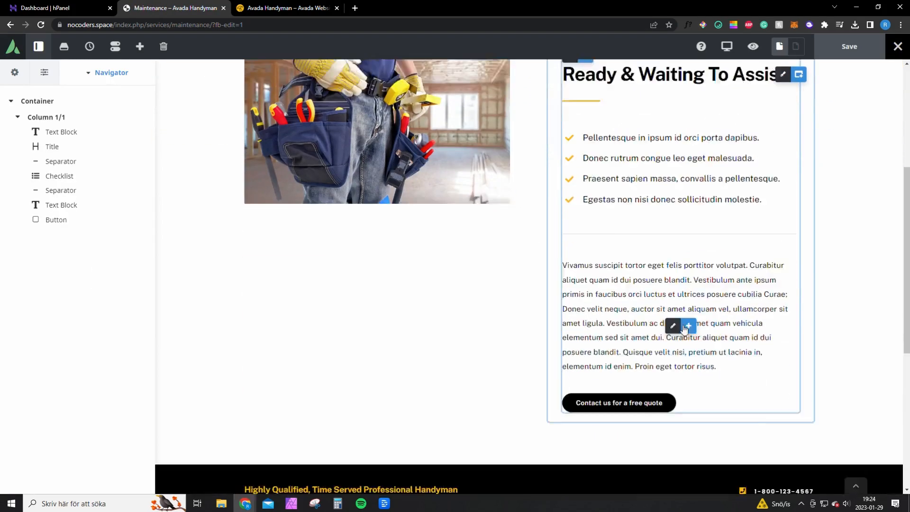
scroll(down, 3)
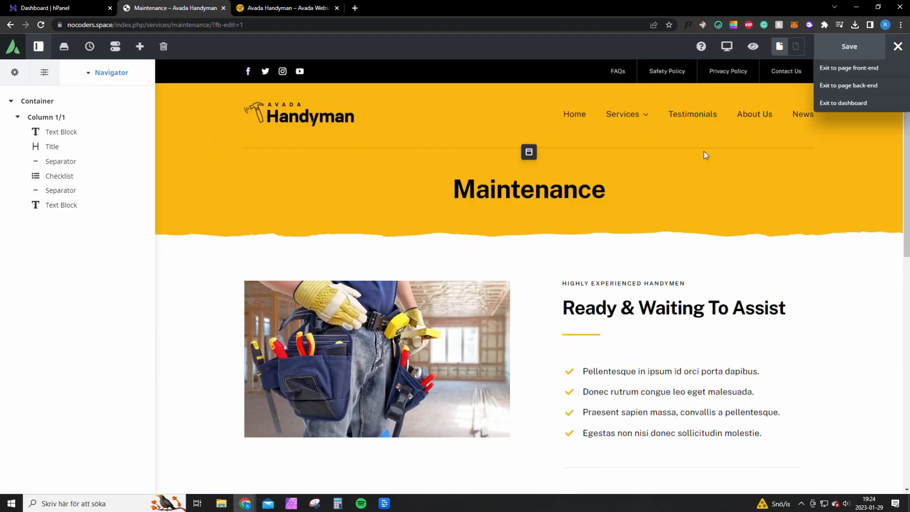
Step: Return to the dashboard, reopen the homepage in Live Builder and remove the handyman photo
click(843, 104)
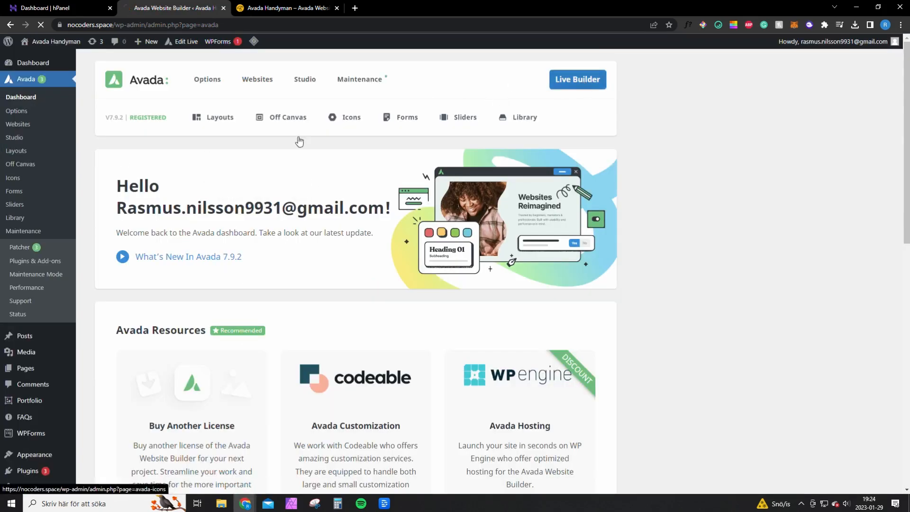
click(576, 80)
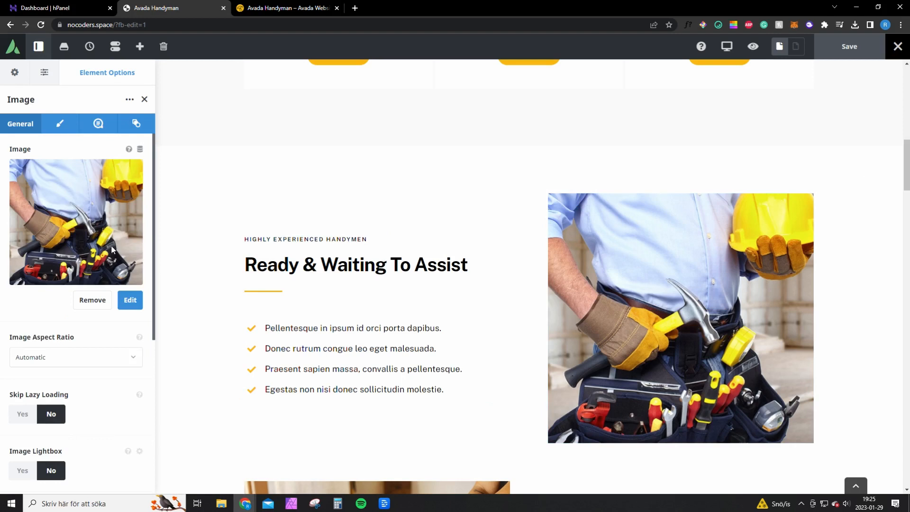
click(92, 300)
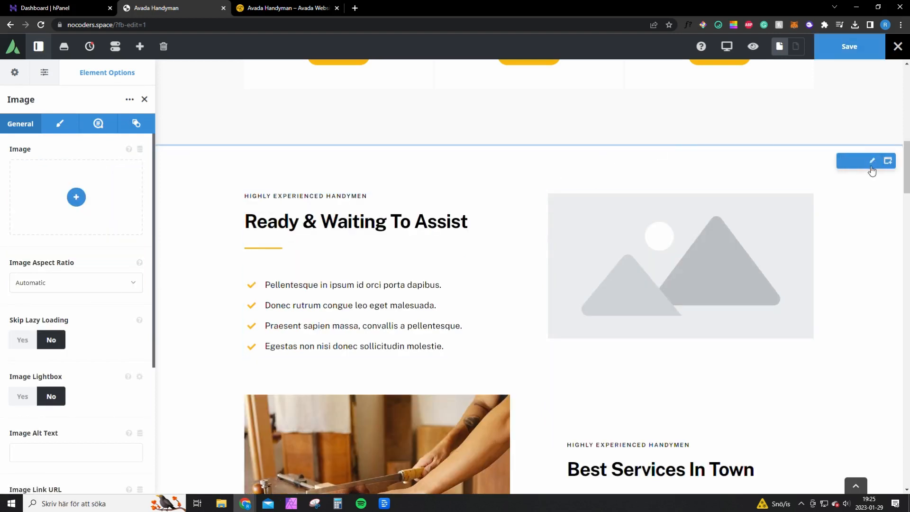
click(871, 161)
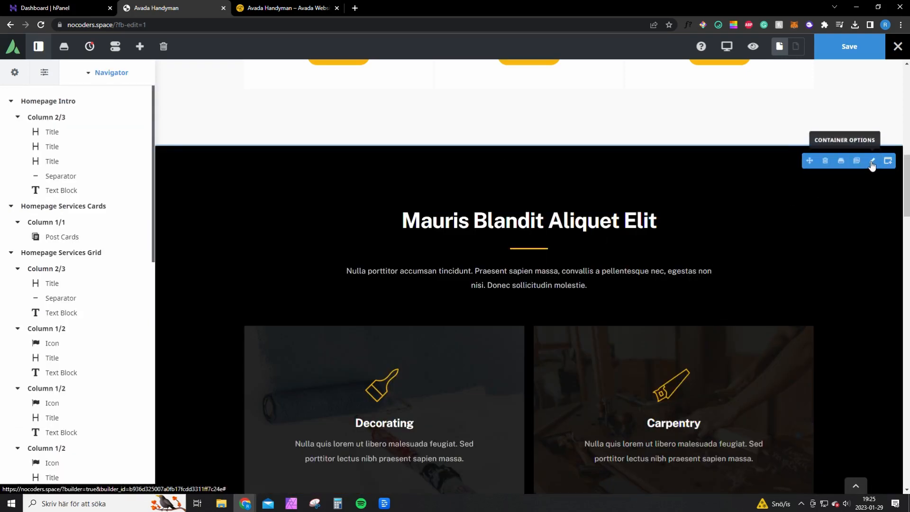
Step: Browse the homepage down to the quote form column and begin exiting the editor
scroll(down, 3)
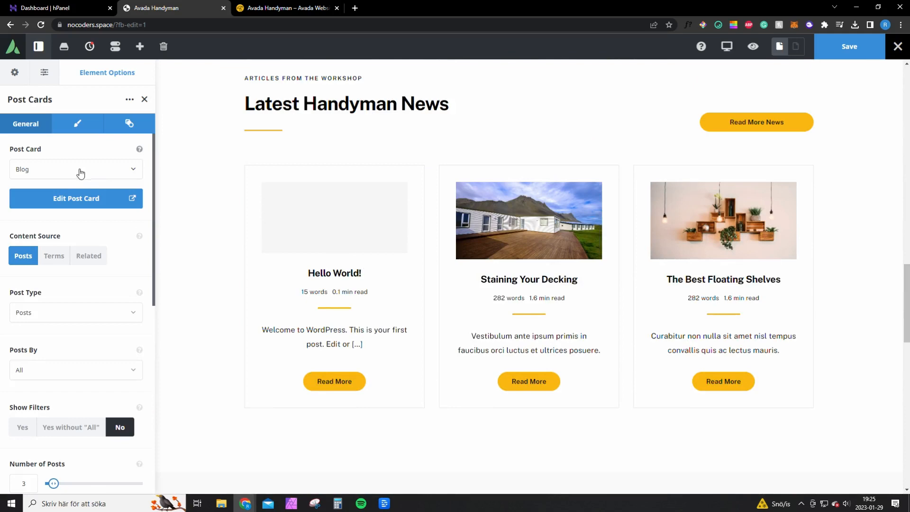
mouse_move(98, 244)
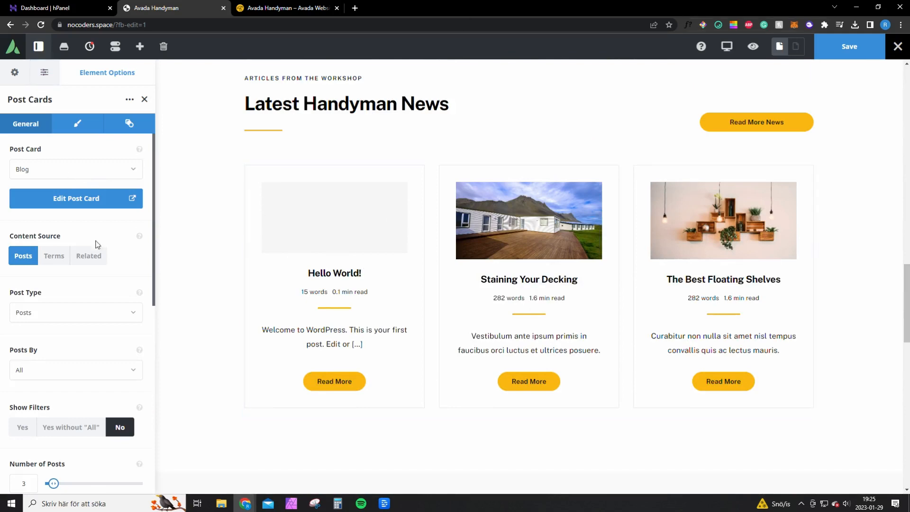
scroll(down, 3)
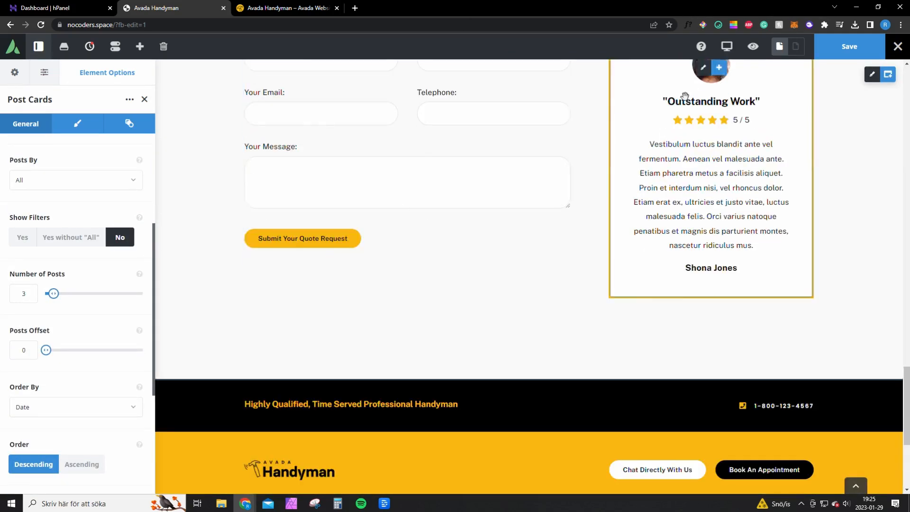
scroll(up, 3)
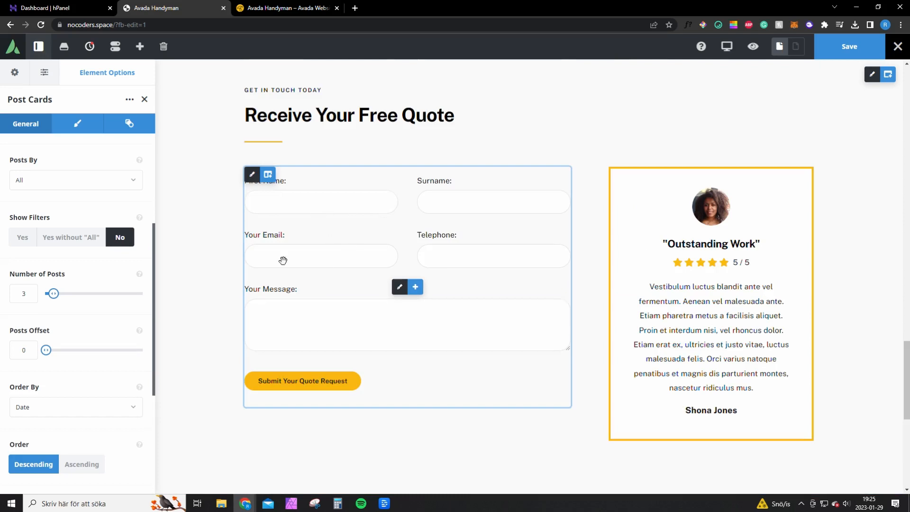
click(292, 351)
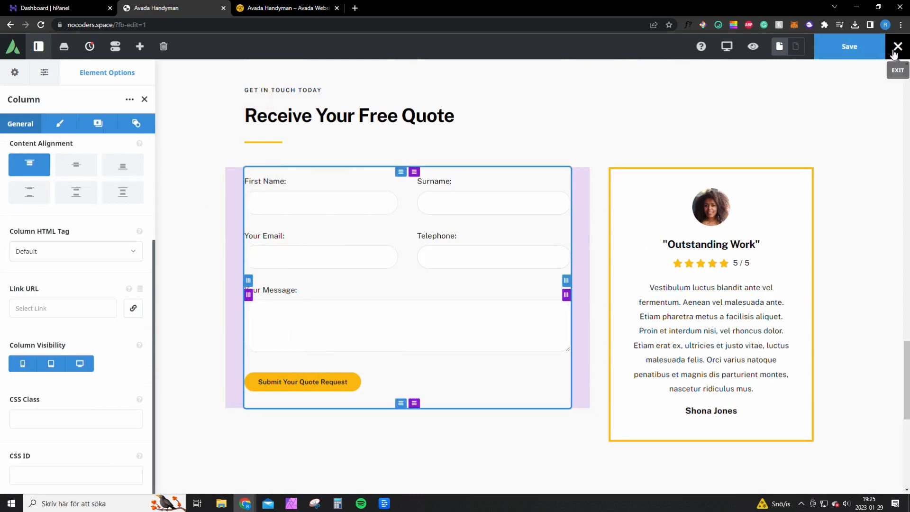
click(897, 46)
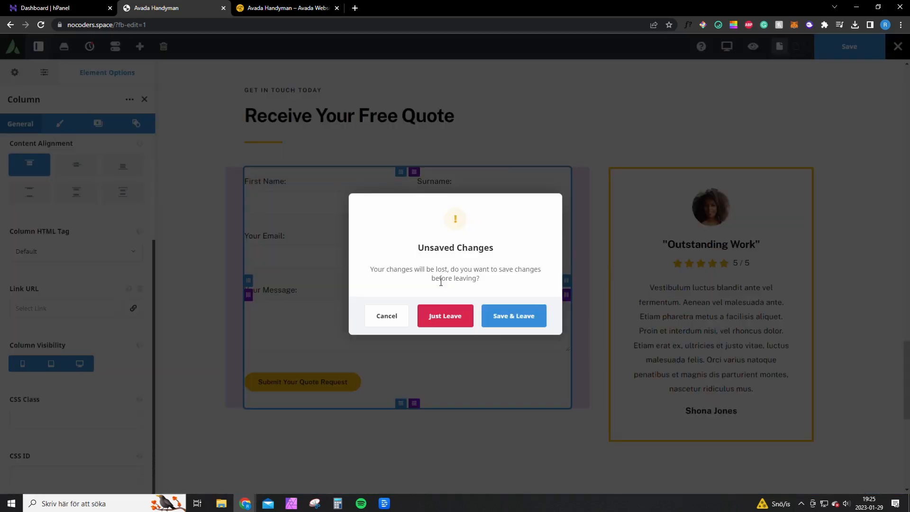
Step: Discard the homepage changes, go to All Posts and open Plumbing Certification in Live Builder
click(445, 316)
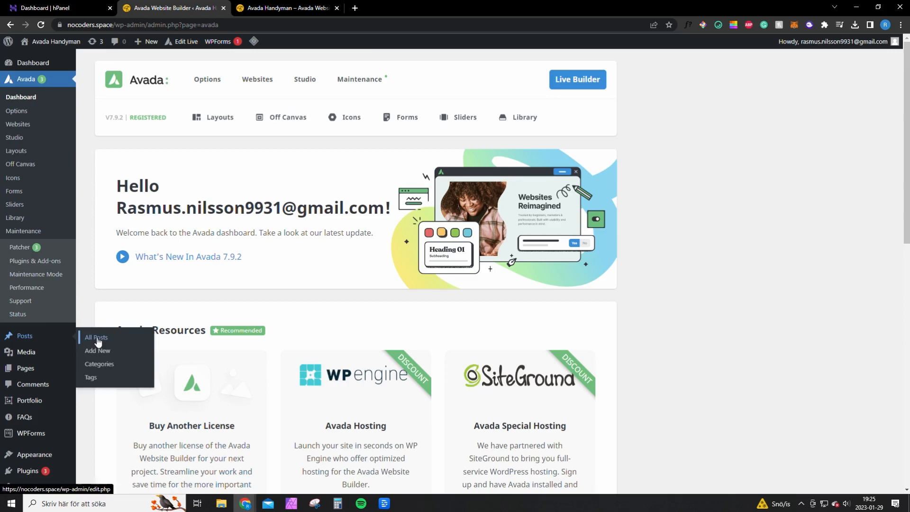
click(95, 338)
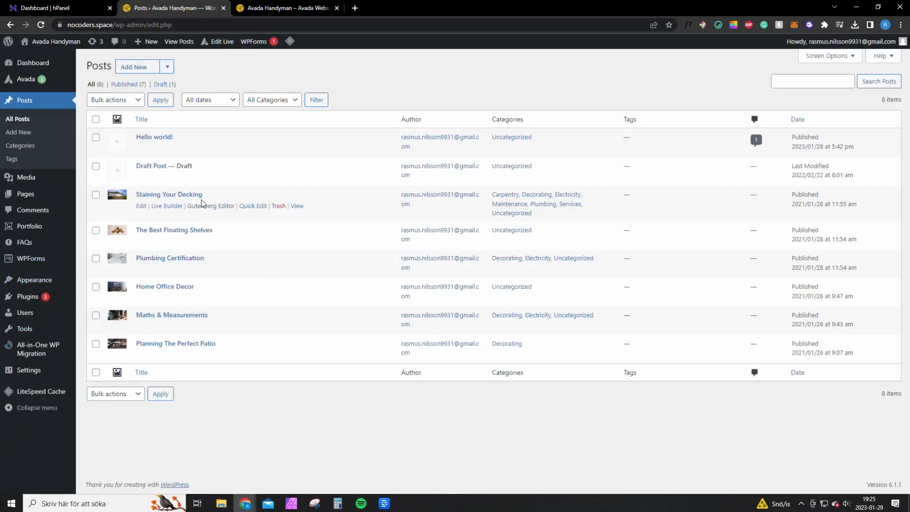
mouse_move(168, 208)
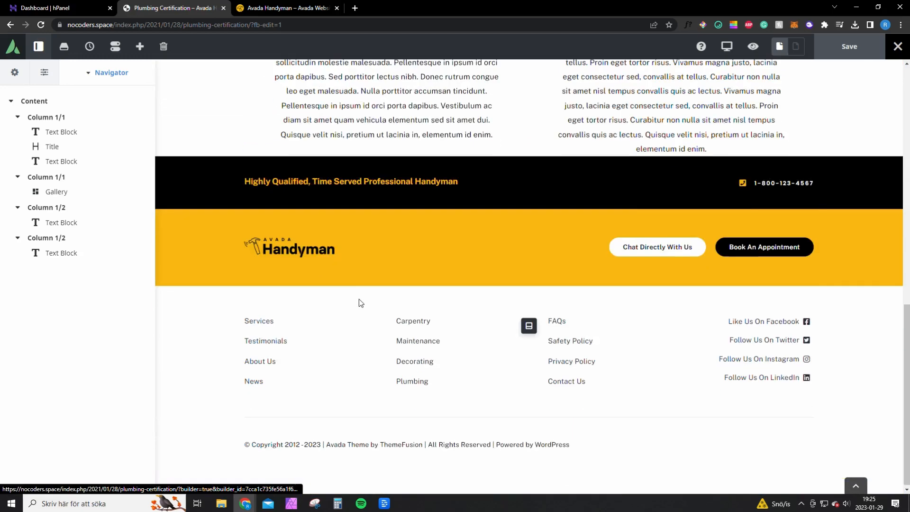
scroll(up, 3)
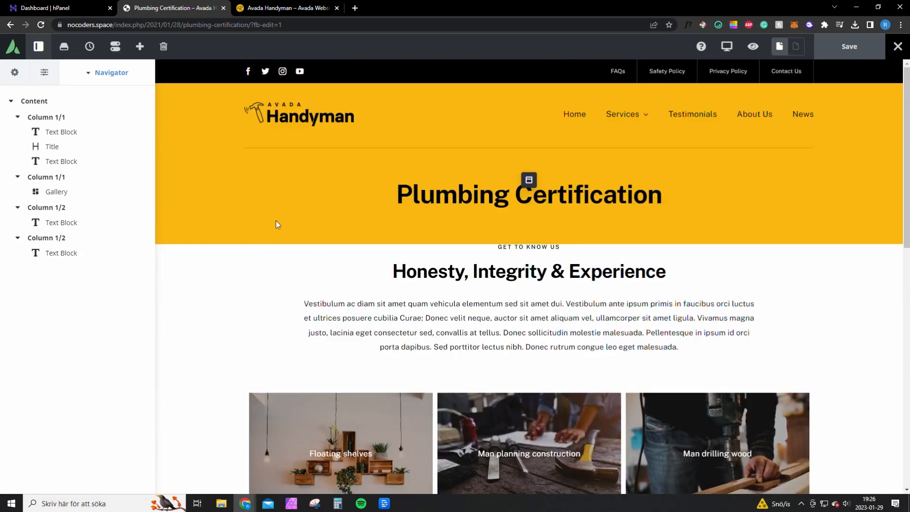
mouse_move(342, 131)
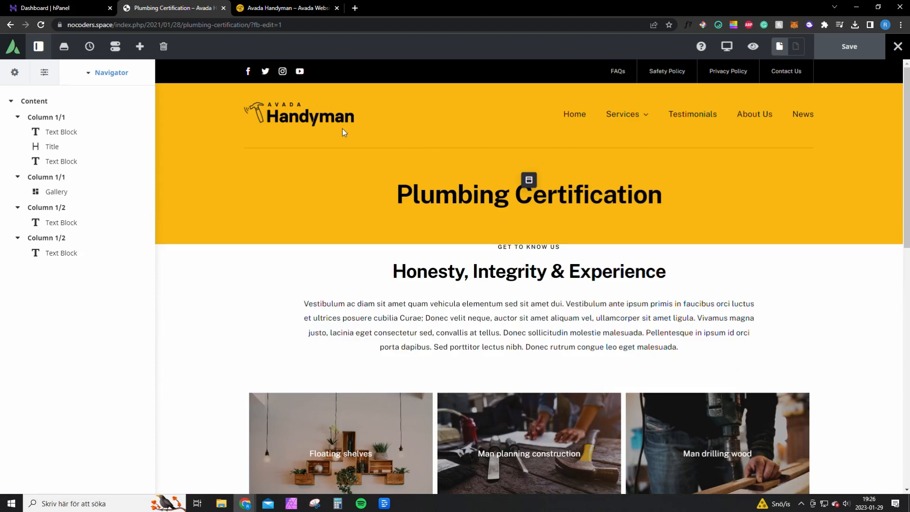
mouse_move(334, 132)
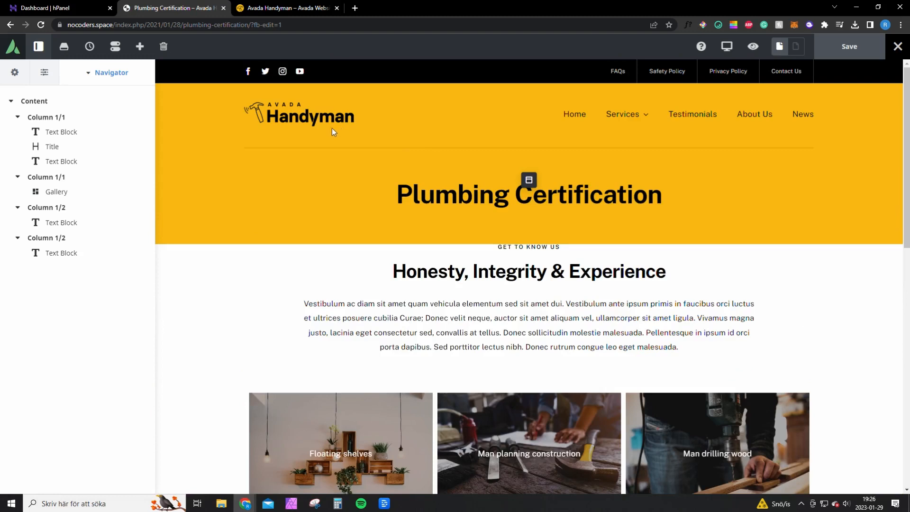
mouse_move(354, 161)
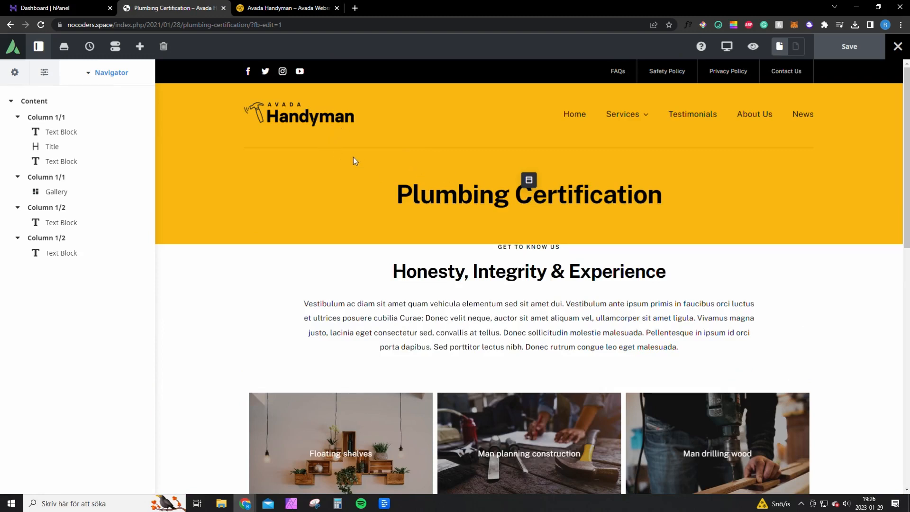